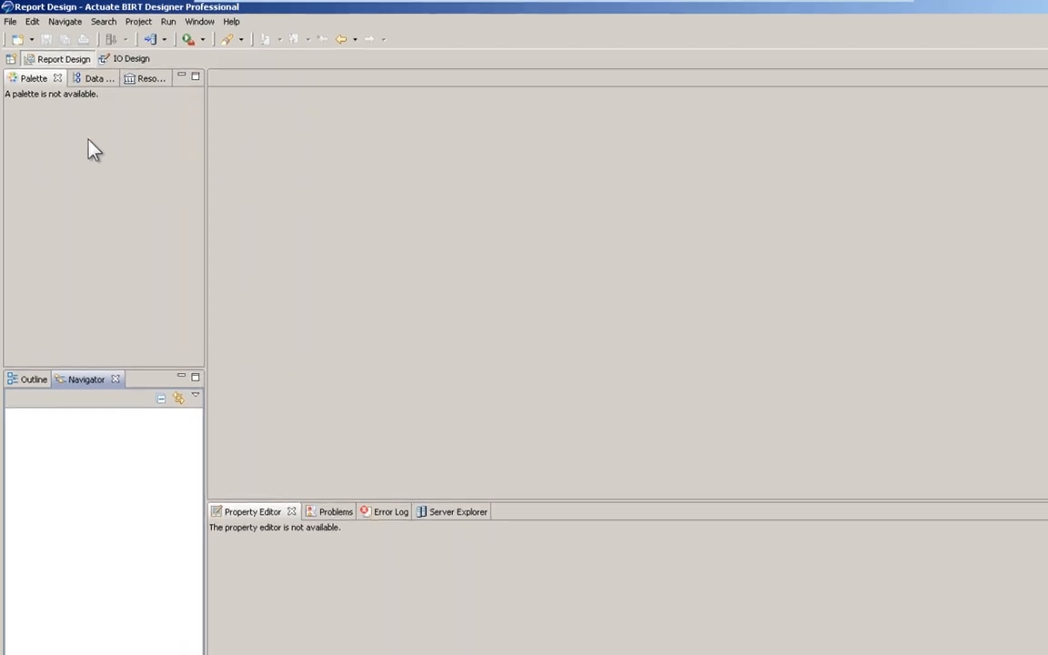
Step: Create project 'My First Project' with a blank-template report 'My First Report'
{"action": "left_click", "coordinate": [12, 21]}
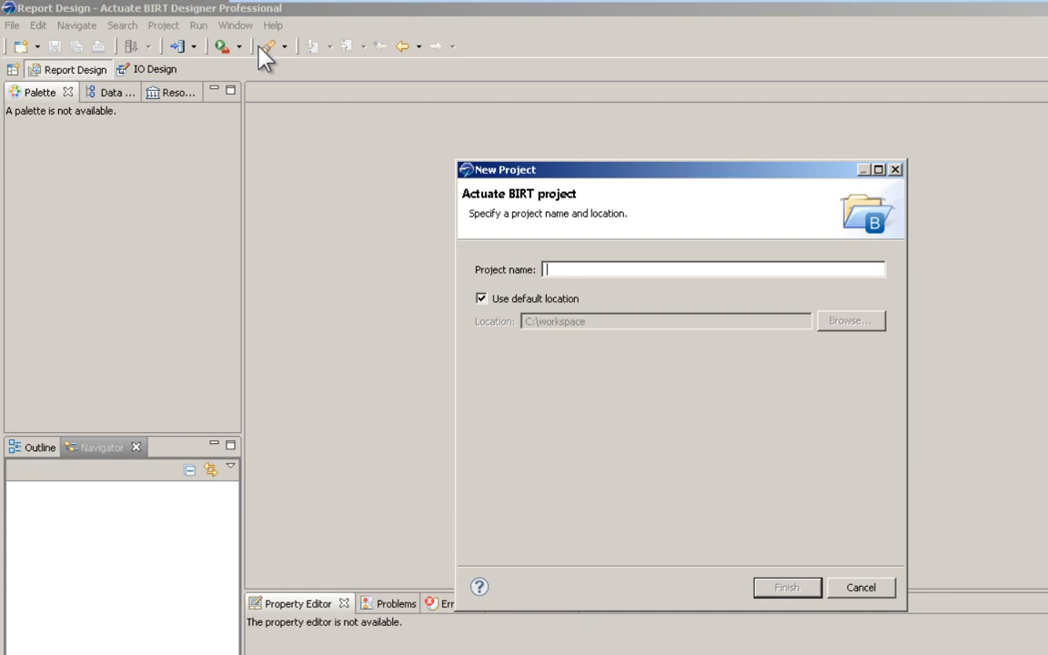
{"action": "type", "text": "My First"}
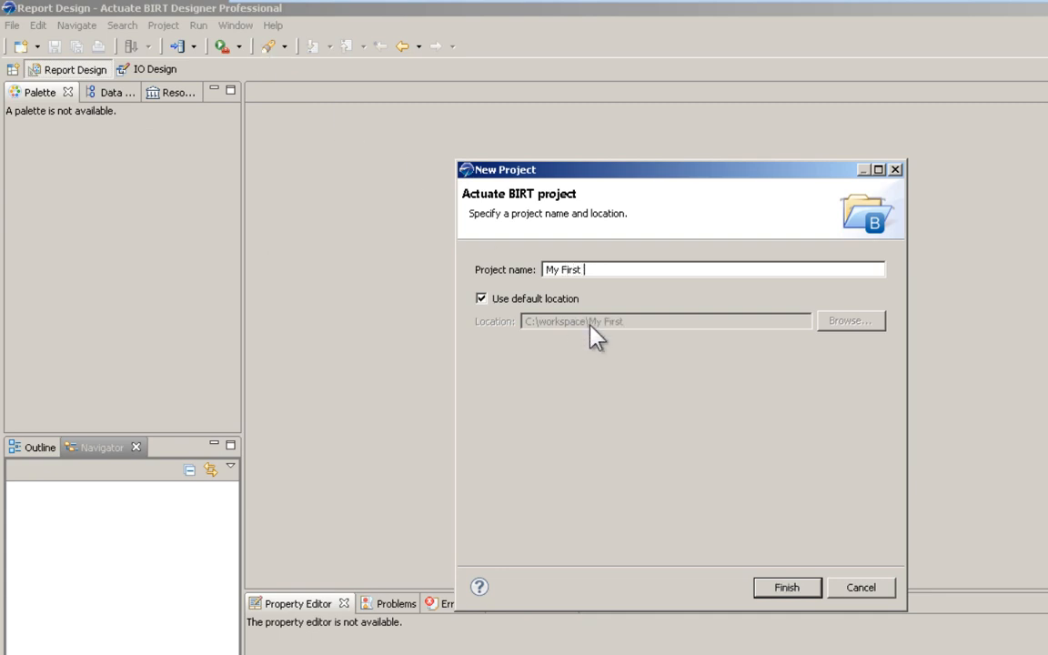
{"action": "left_click", "coordinate": [13, 25]}
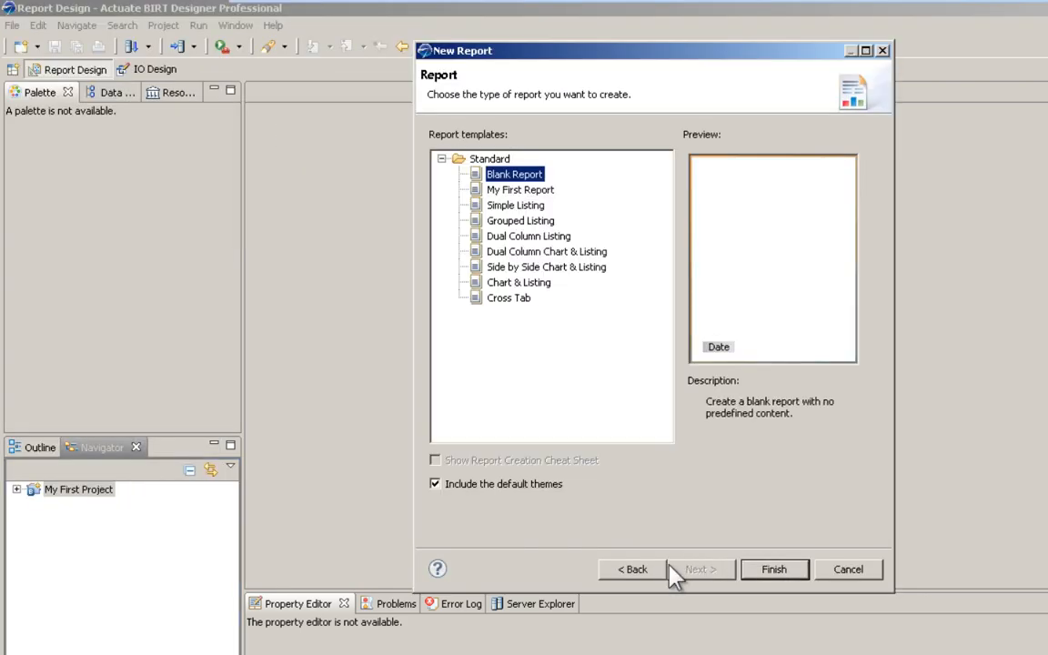
{"action": "mouse_move", "coordinate": [786, 591]}
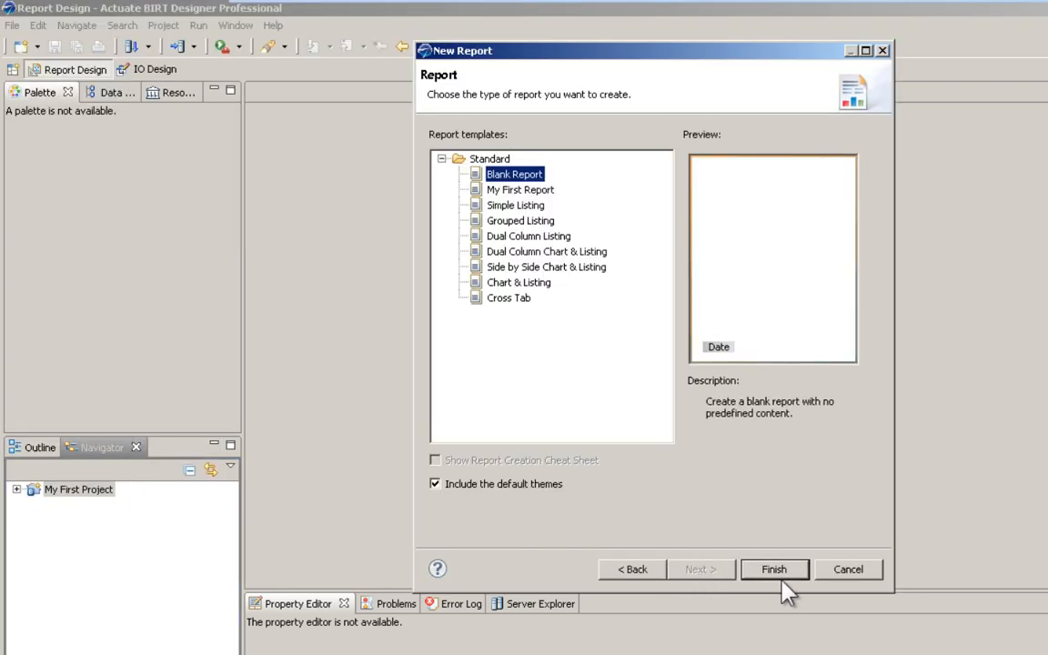
{"action": "left_click", "coordinate": [774, 568]}
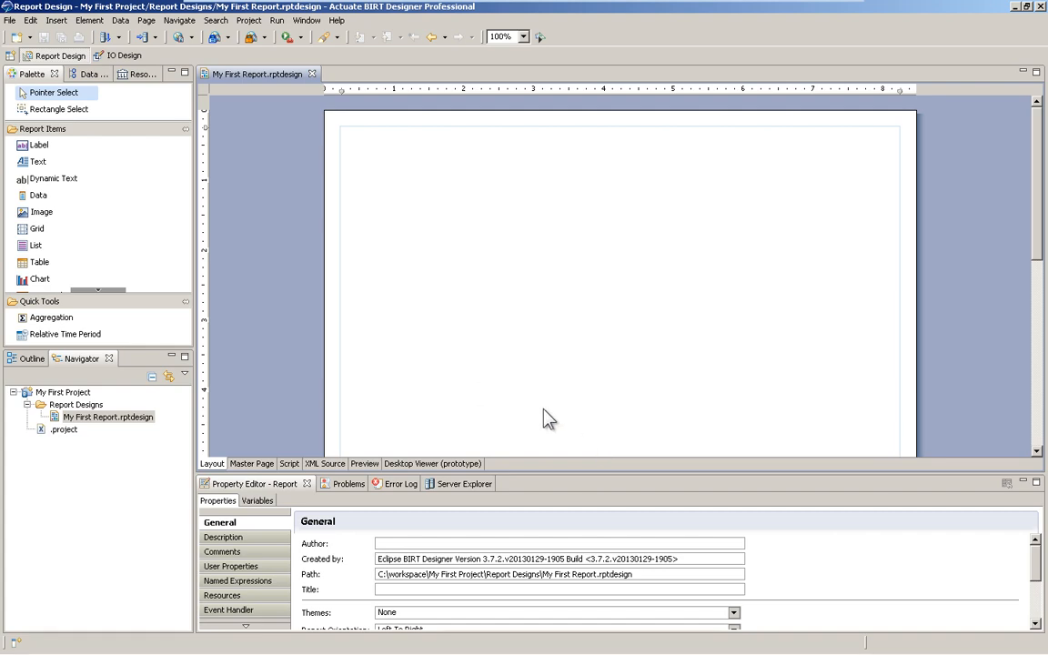
{"action": "mouse_move", "coordinate": [537, 411]}
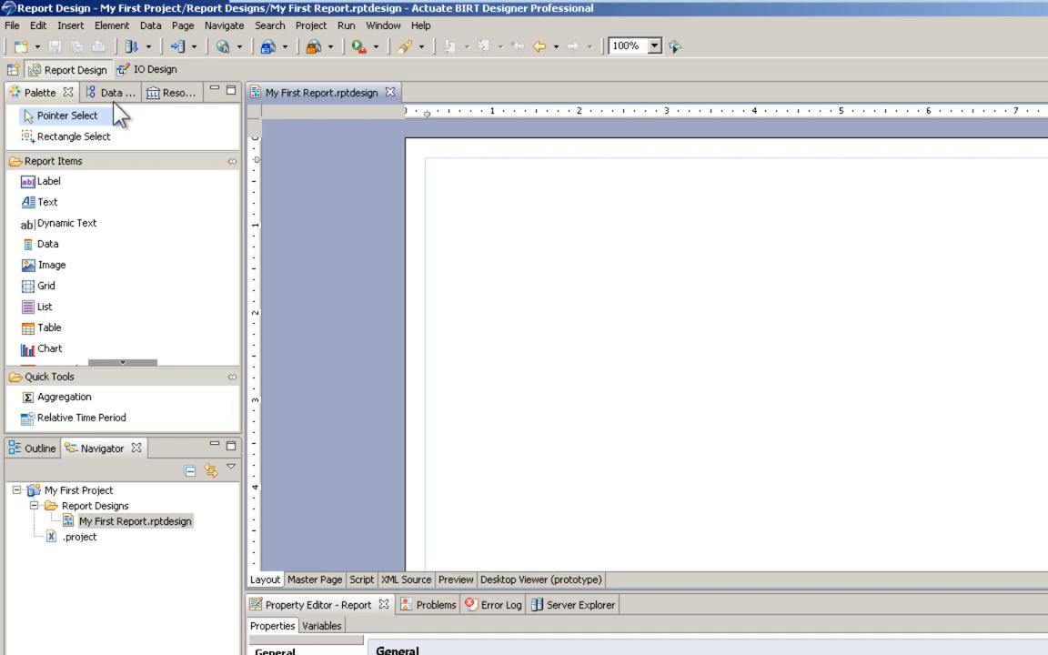
Step: Add a JDBC Database Connection for Query Builder data source using the Derby profile
{"action": "left_click", "coordinate": [91, 92]}
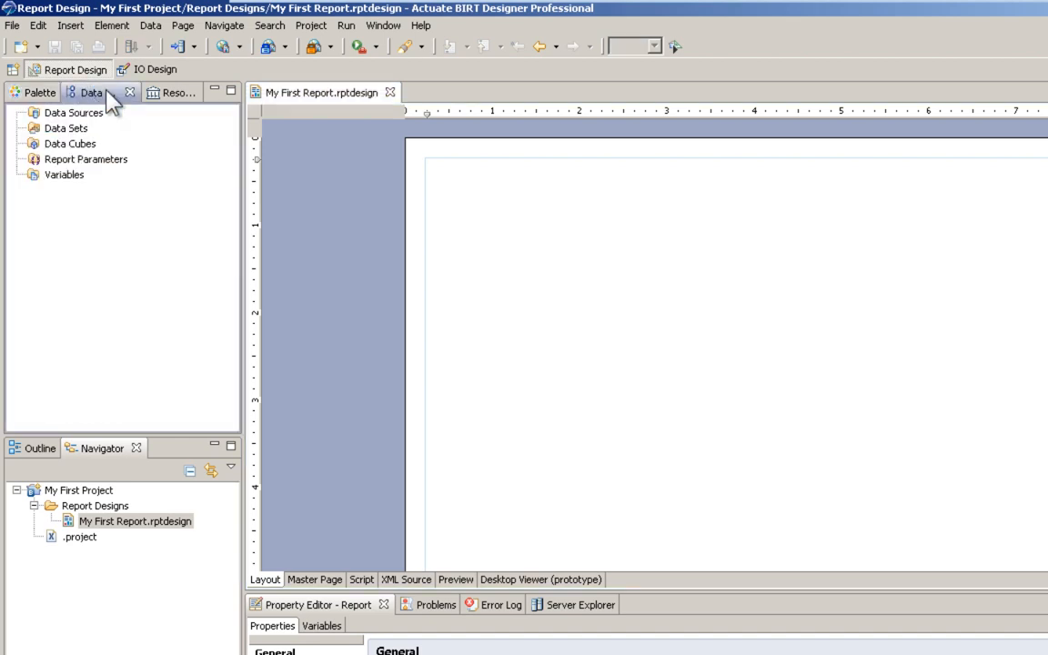
{"action": "right_click", "coordinate": [73, 112]}
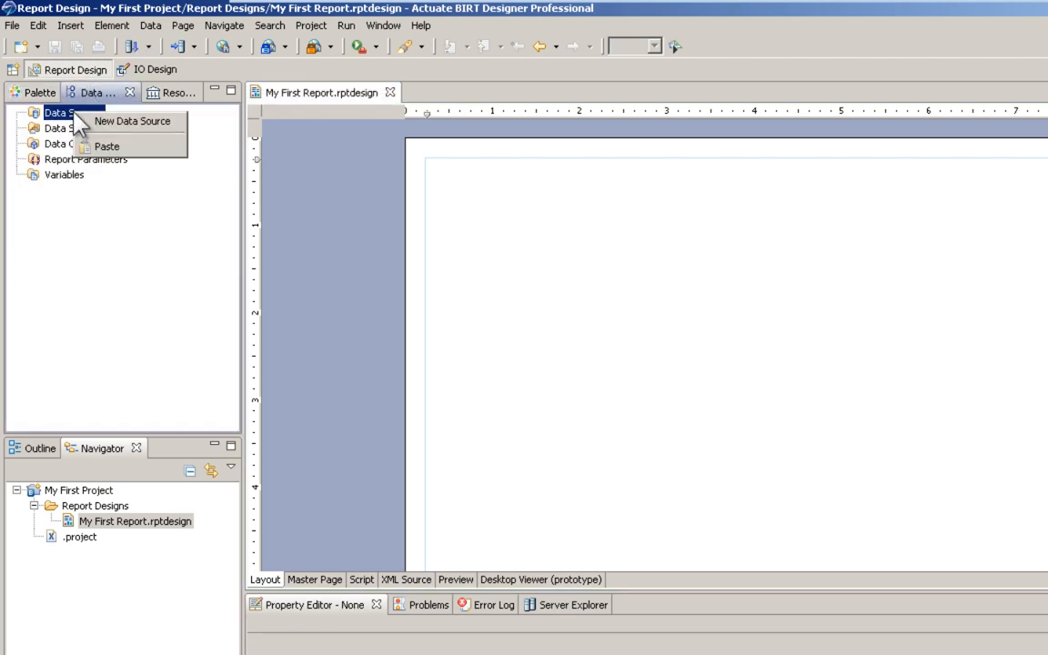
{"action": "left_click", "coordinate": [132, 120]}
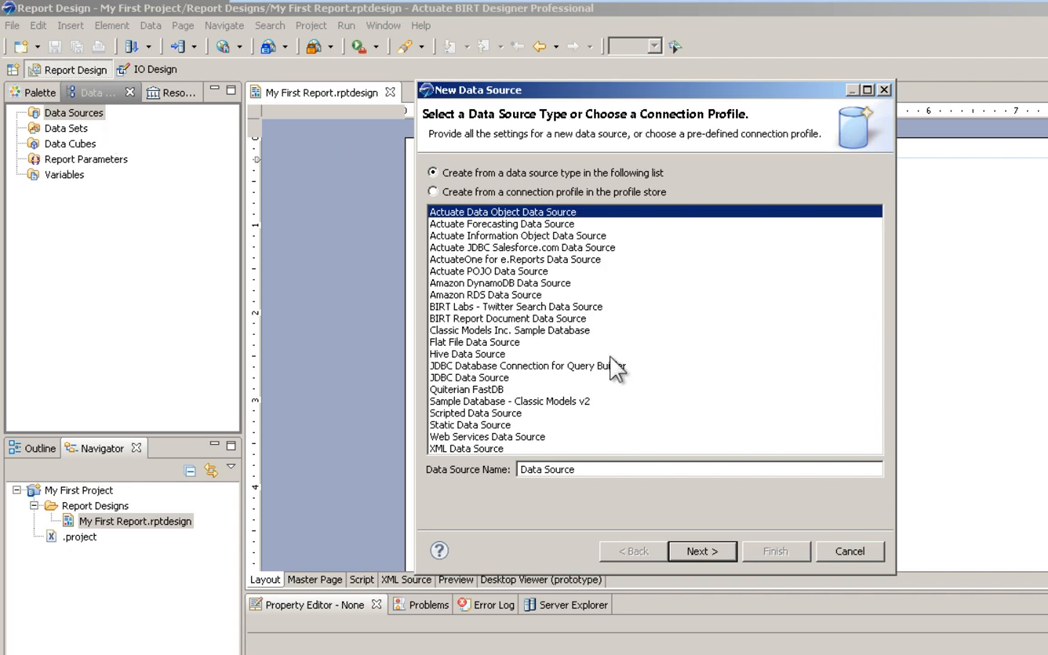
{"action": "left_click", "coordinate": [528, 365]}
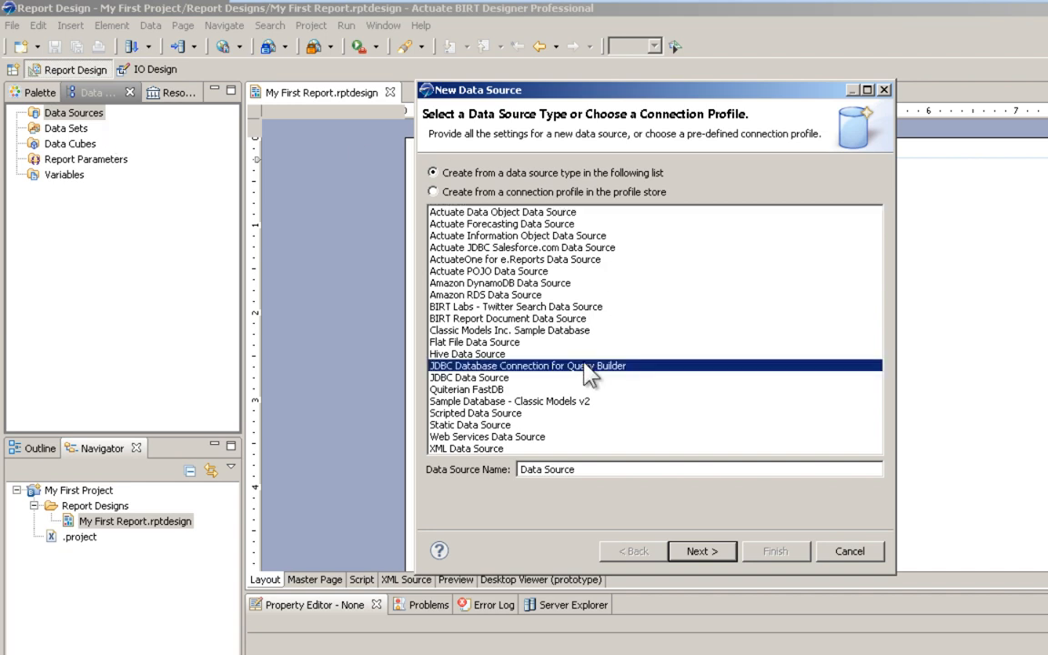
{"action": "mouse_move", "coordinate": [701, 551]}
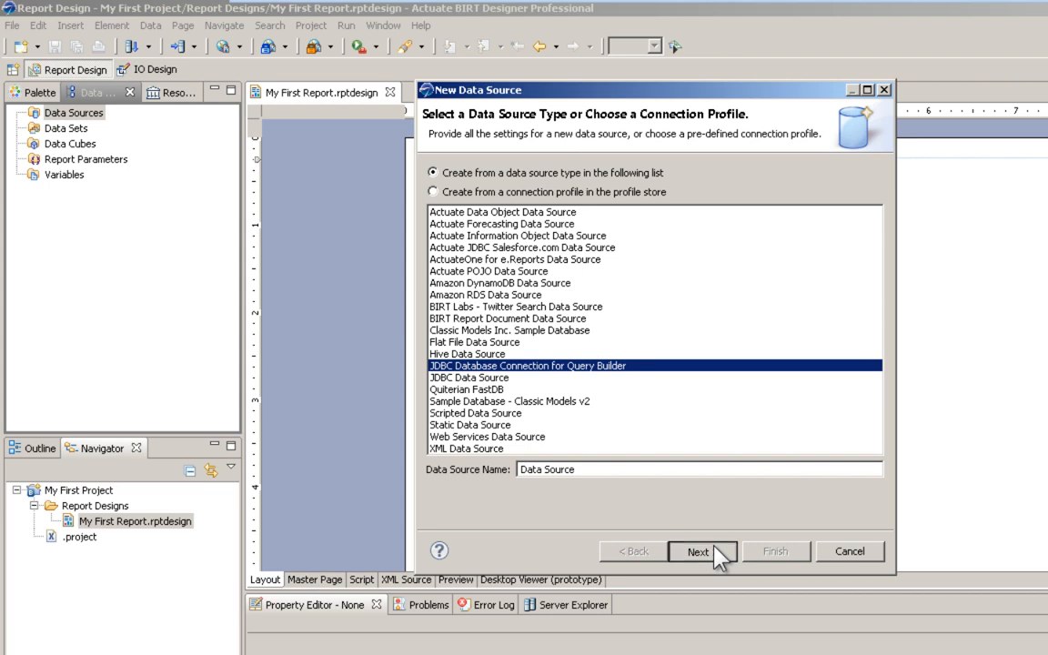
{"action": "left_click", "coordinate": [697, 551]}
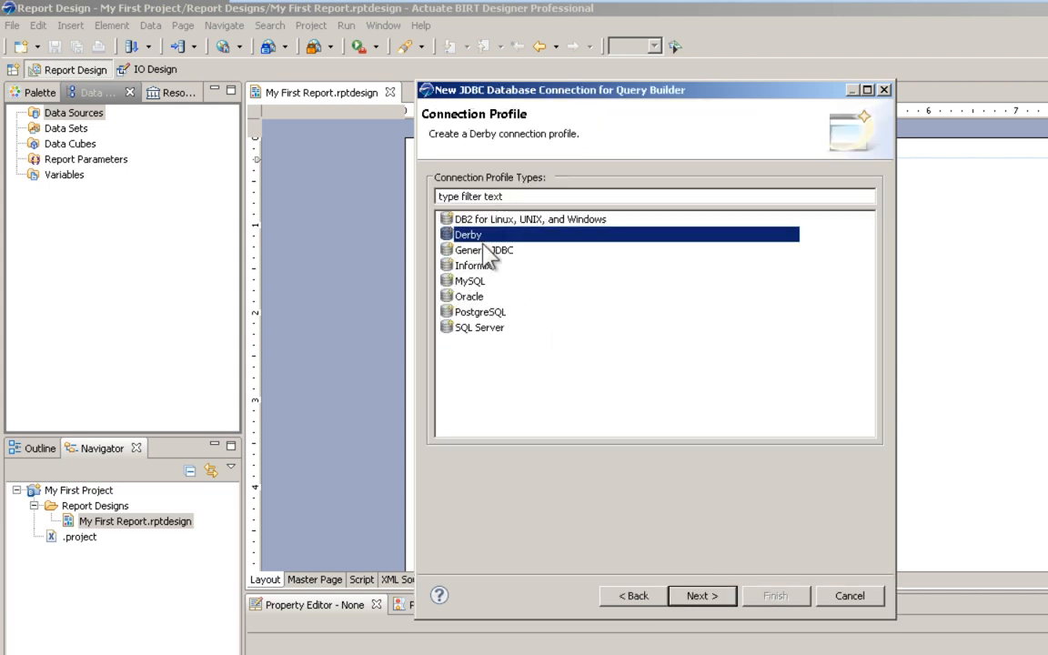
{"action": "left_click", "coordinate": [701, 595]}
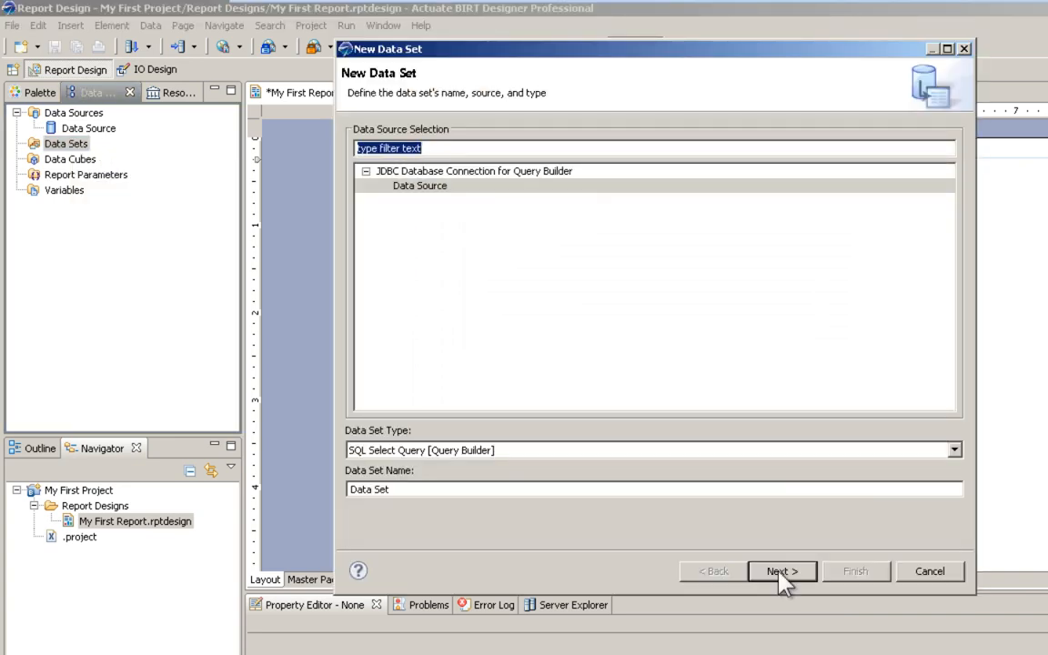
Step: Query CLASSICMODELS.PRODUCTS for PRODUCTLINE, PRODUCTNAME, QUANTITYINSTOCK, BUYPRICE, MSRP, preview, and accept
{"action": "left_click", "coordinate": [780, 572]}
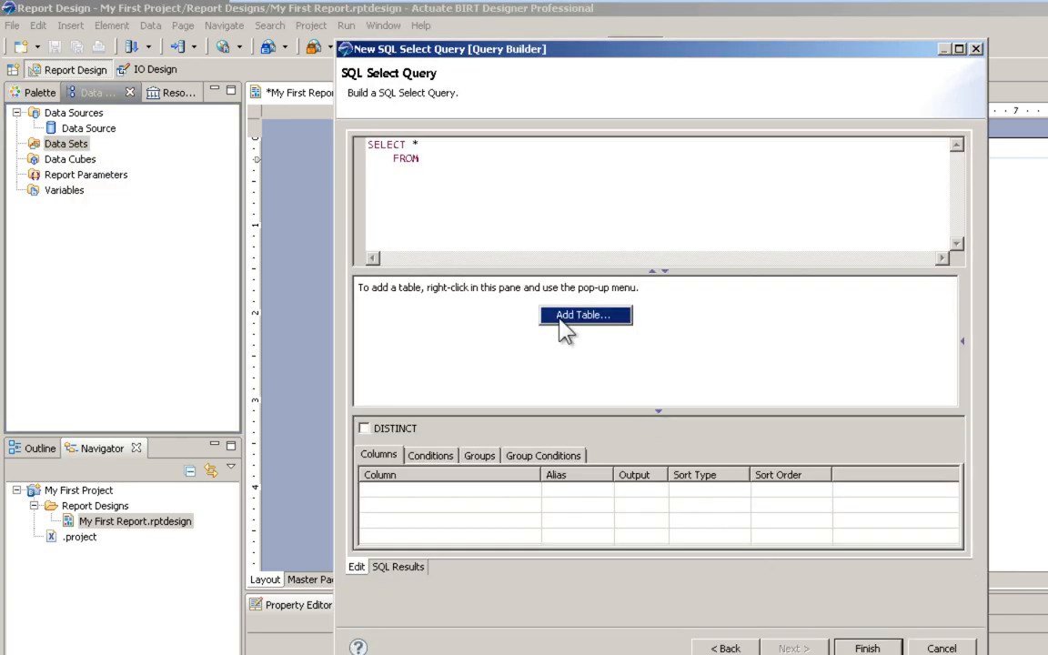
{"action": "left_click", "coordinate": [584, 315]}
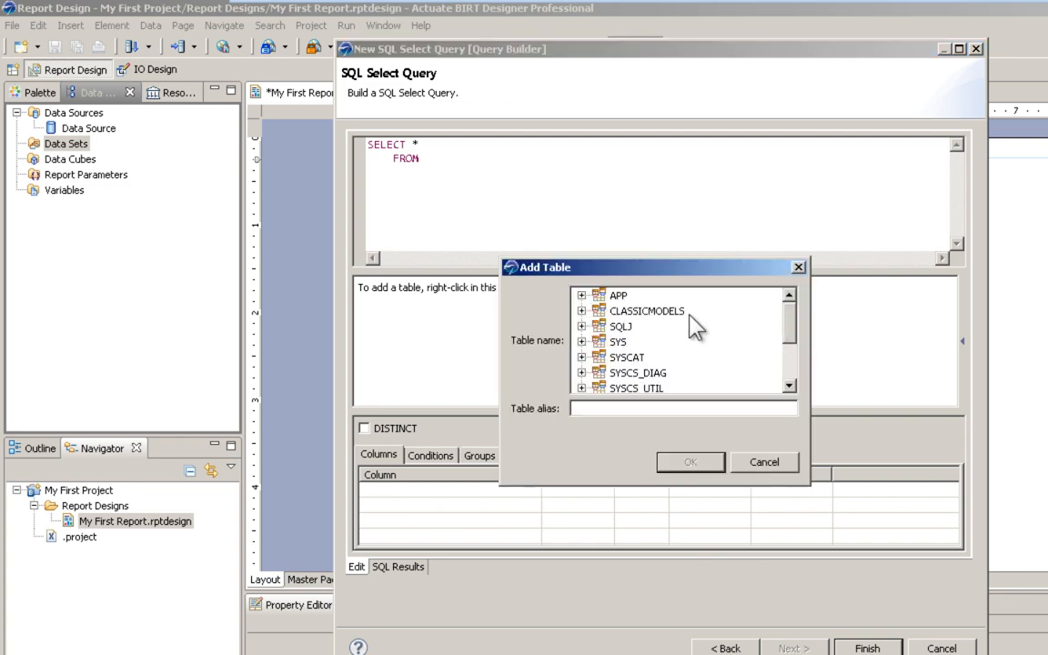
{"action": "left_click", "coordinate": [581, 311]}
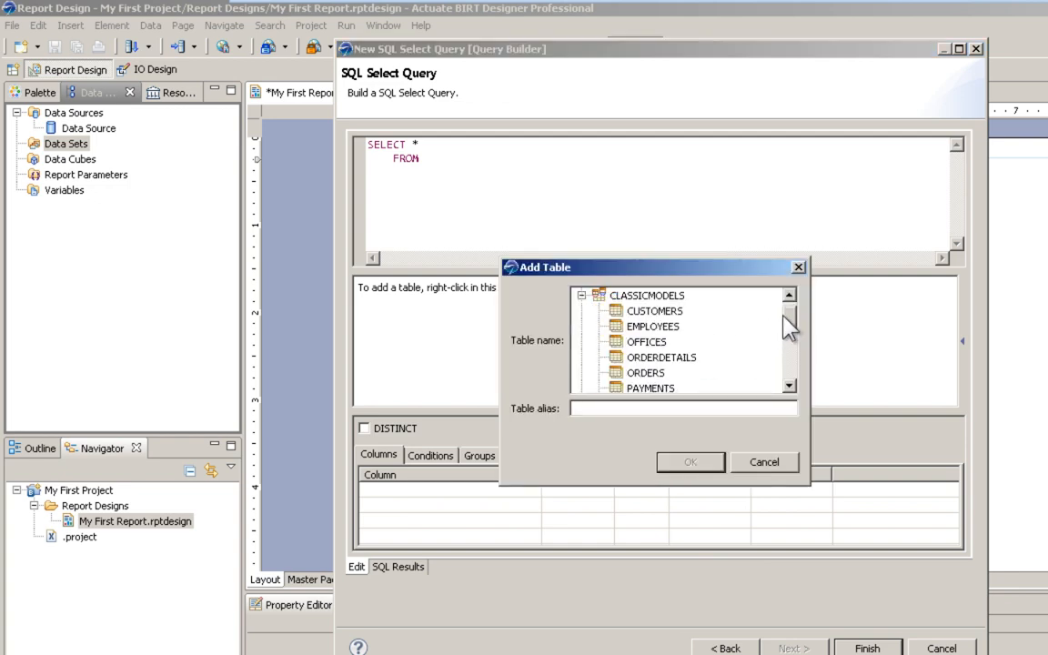
{"action": "scroll", "scroll_direction": "down", "scroll_amount": 3}
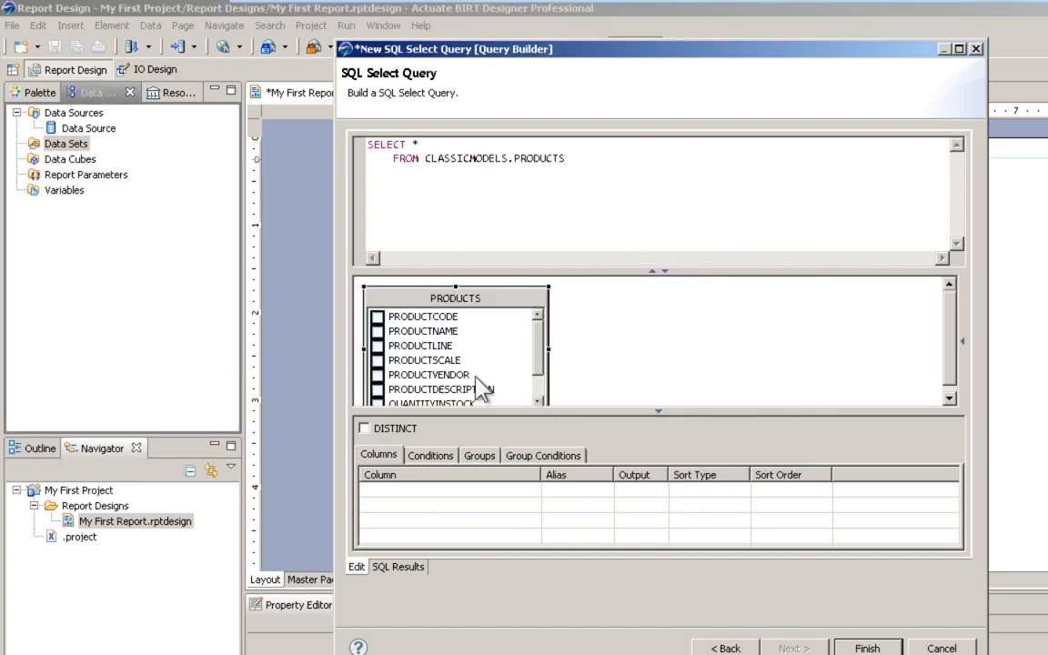
{"action": "left_click", "coordinate": [377, 346]}
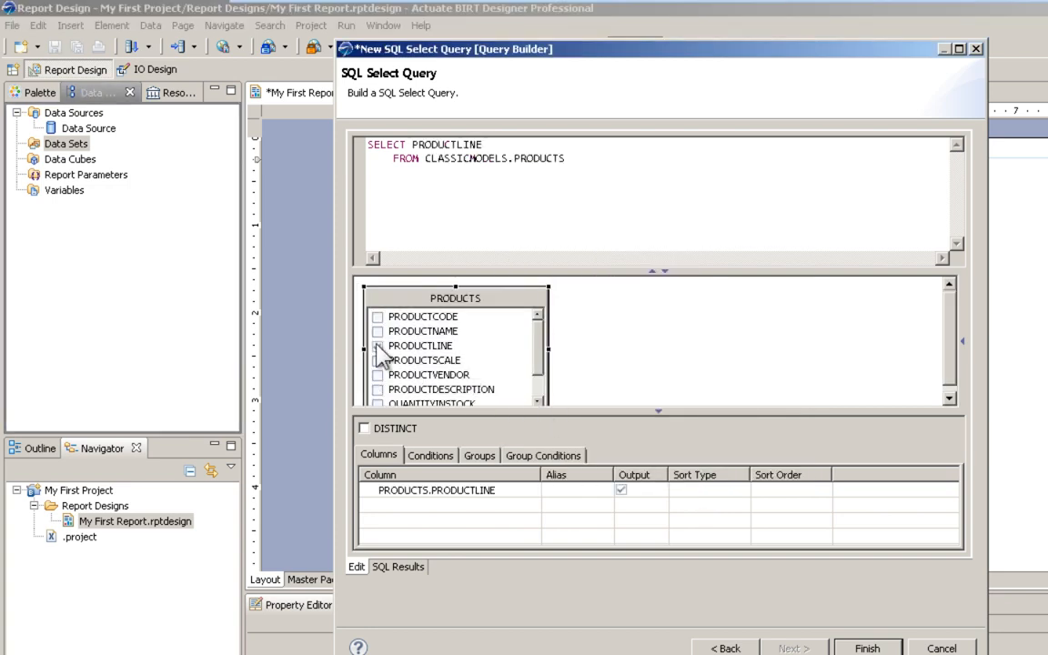
{"action": "left_click", "coordinate": [376, 331]}
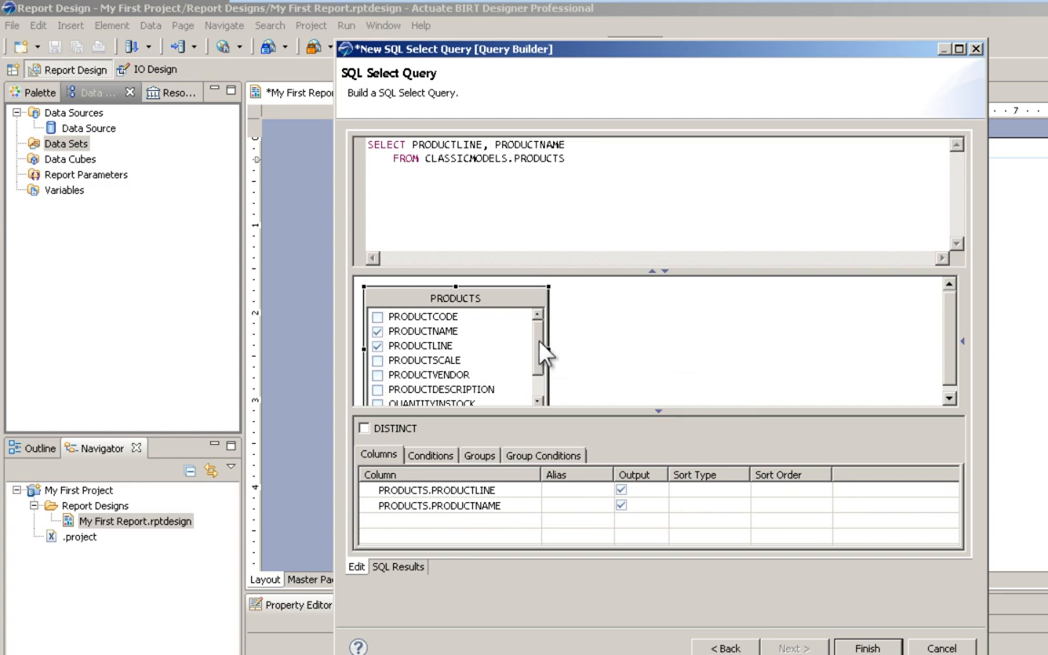
{"action": "left_click", "coordinate": [377, 389]}
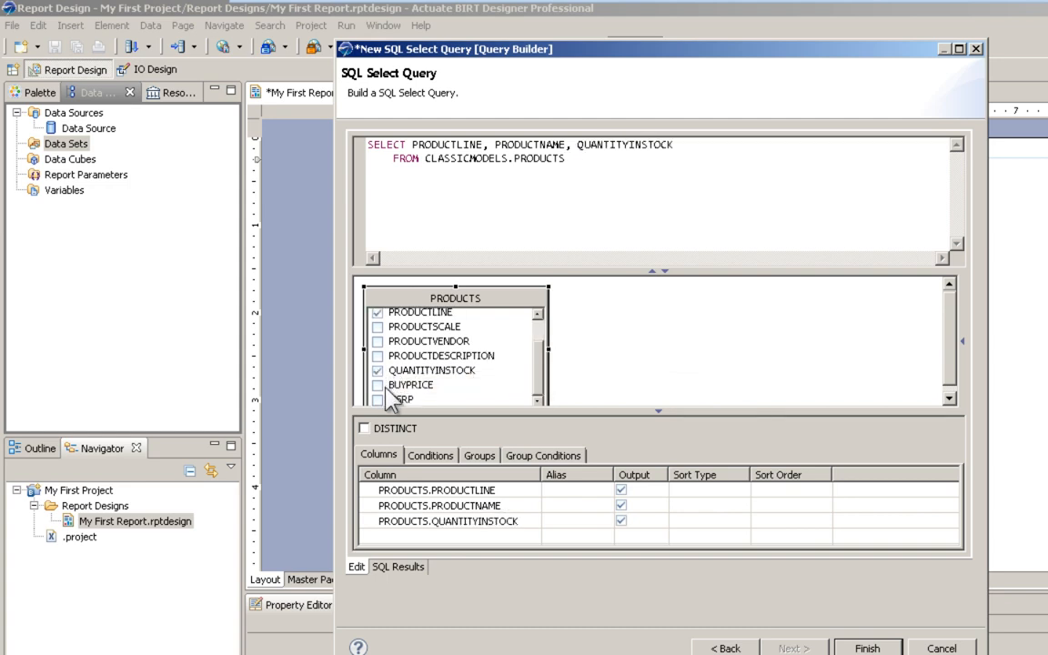
{"action": "left_click", "coordinate": [376, 385]}
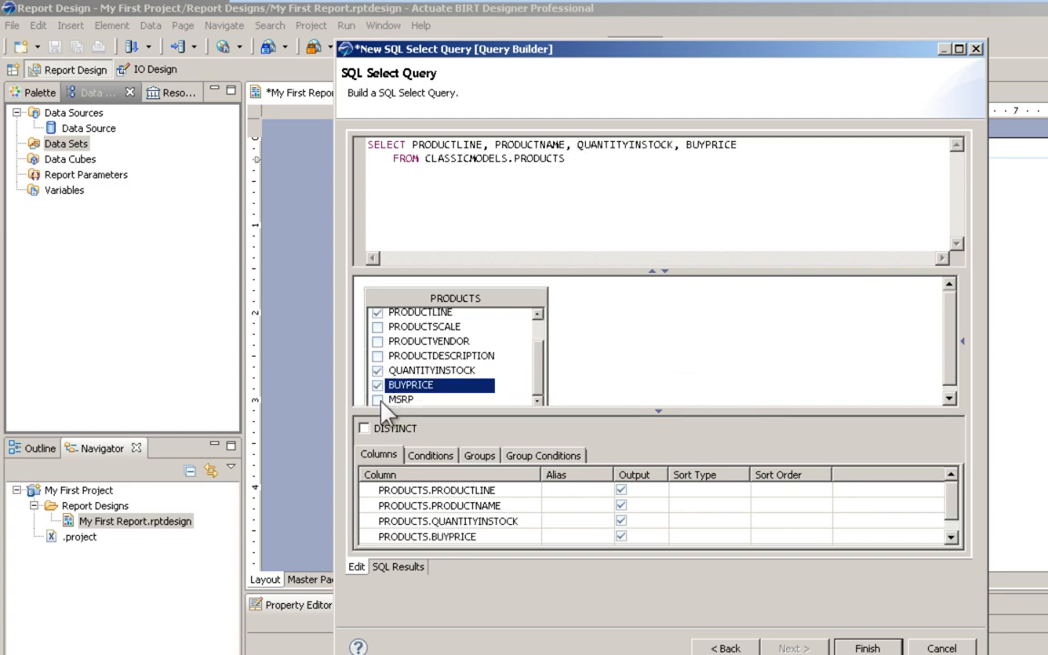
{"action": "left_click", "coordinate": [377, 399]}
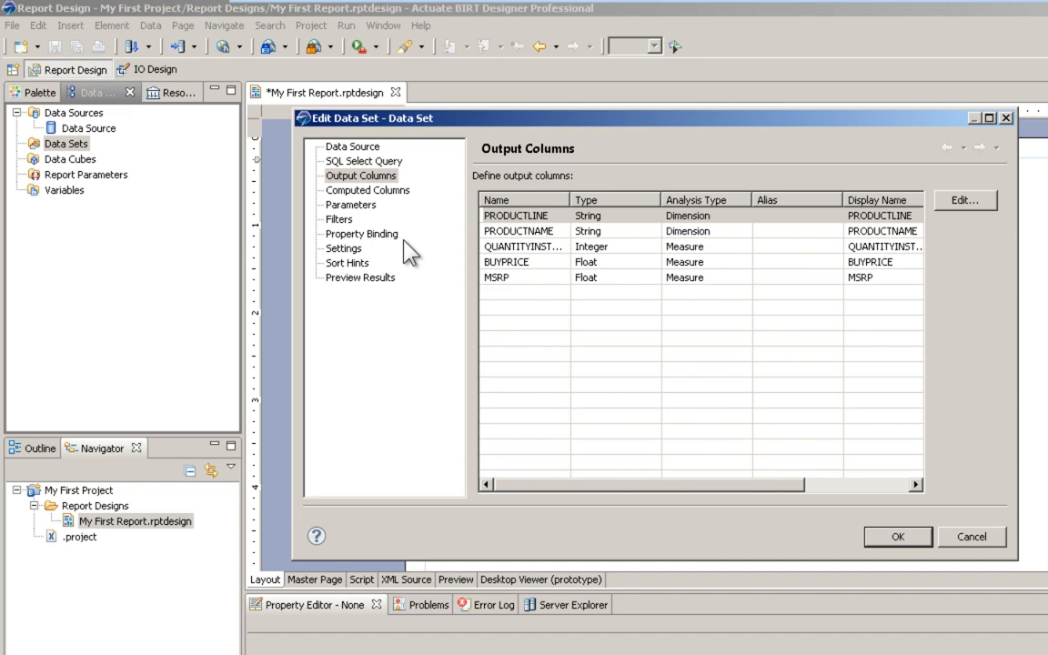
{"action": "mouse_move", "coordinate": [416, 272]}
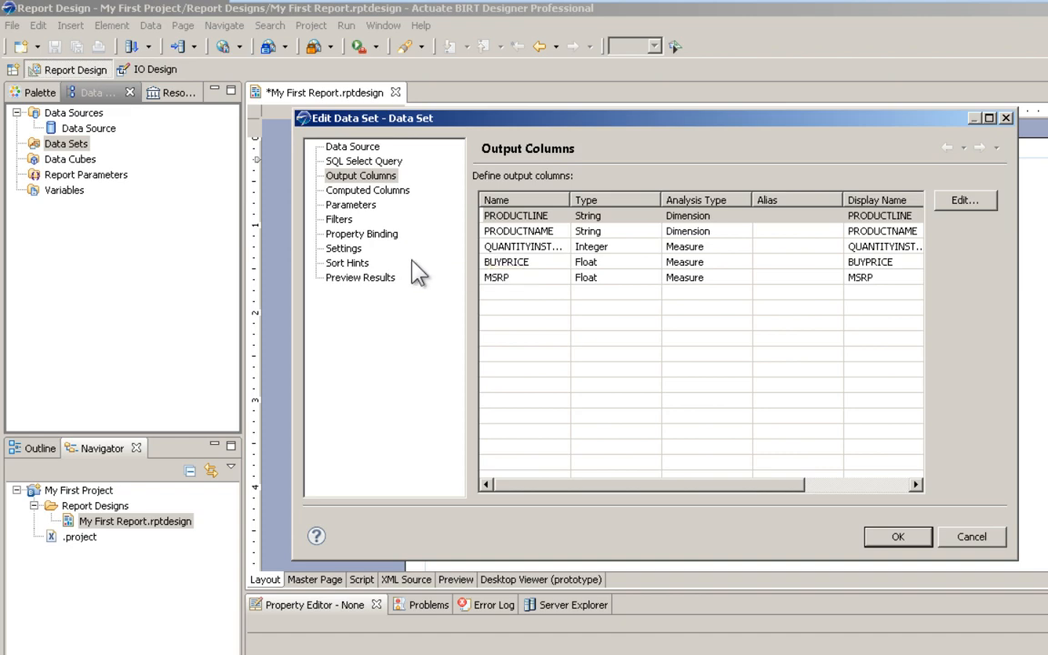
{"action": "left_click", "coordinate": [359, 277]}
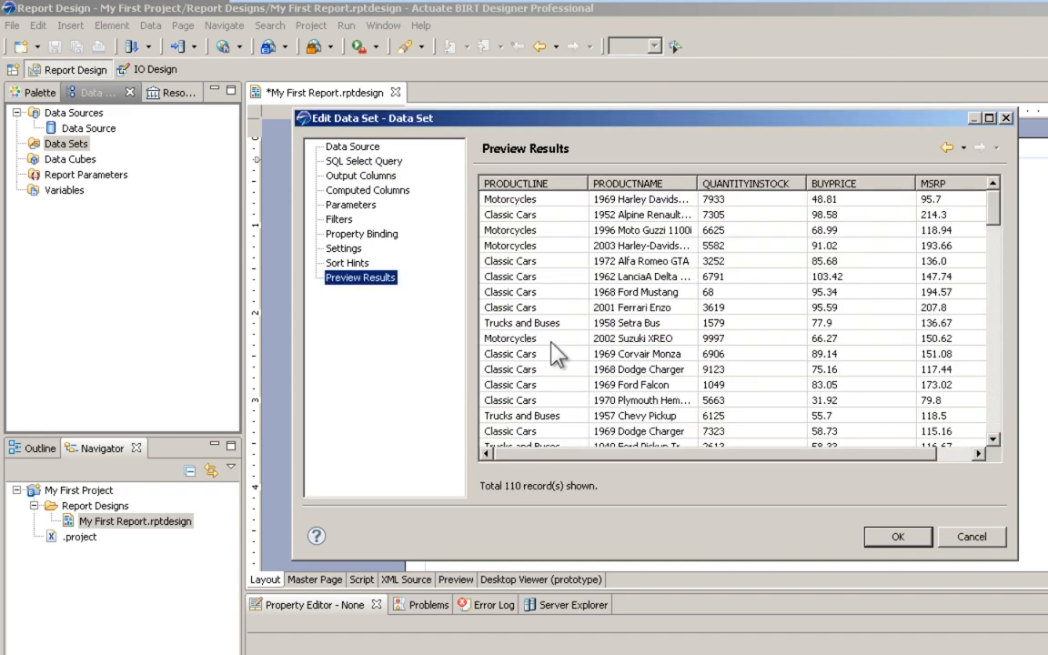
{"action": "mouse_move", "coordinate": [632, 373]}
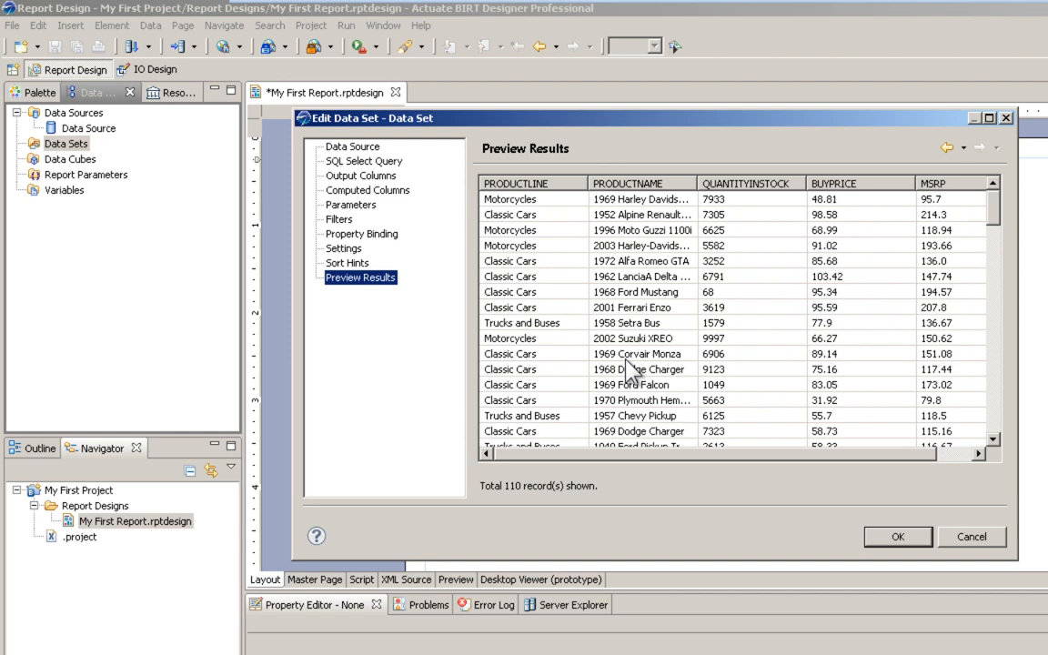
{"action": "left_click", "coordinate": [897, 535]}
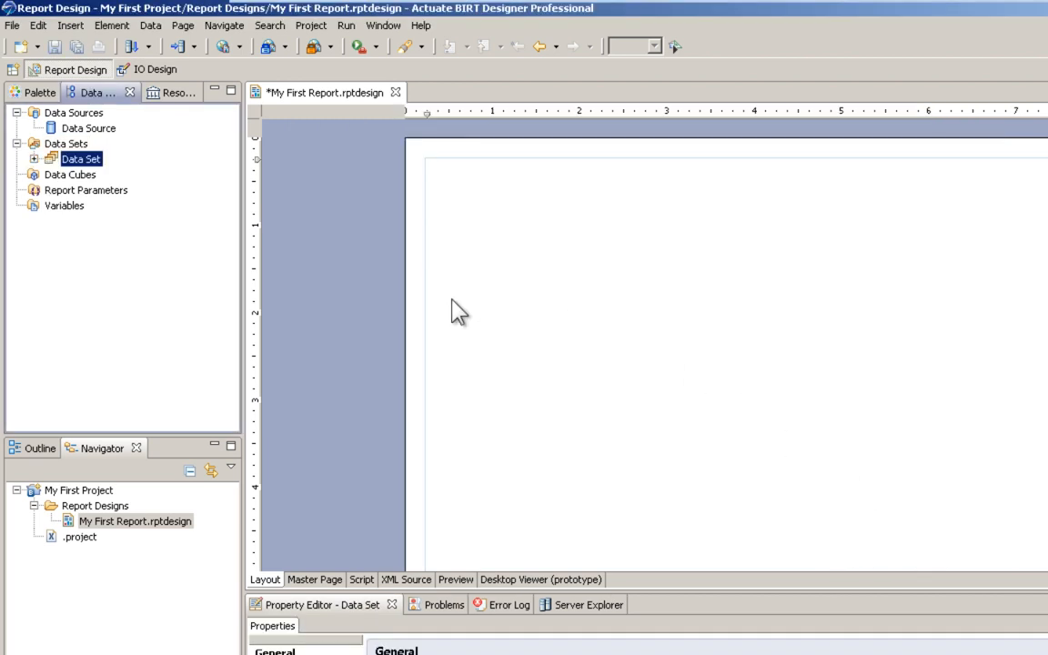
Step: Build a five-column table from the data set fields, preview it, and select it
{"action": "left_click", "coordinate": [33, 158]}
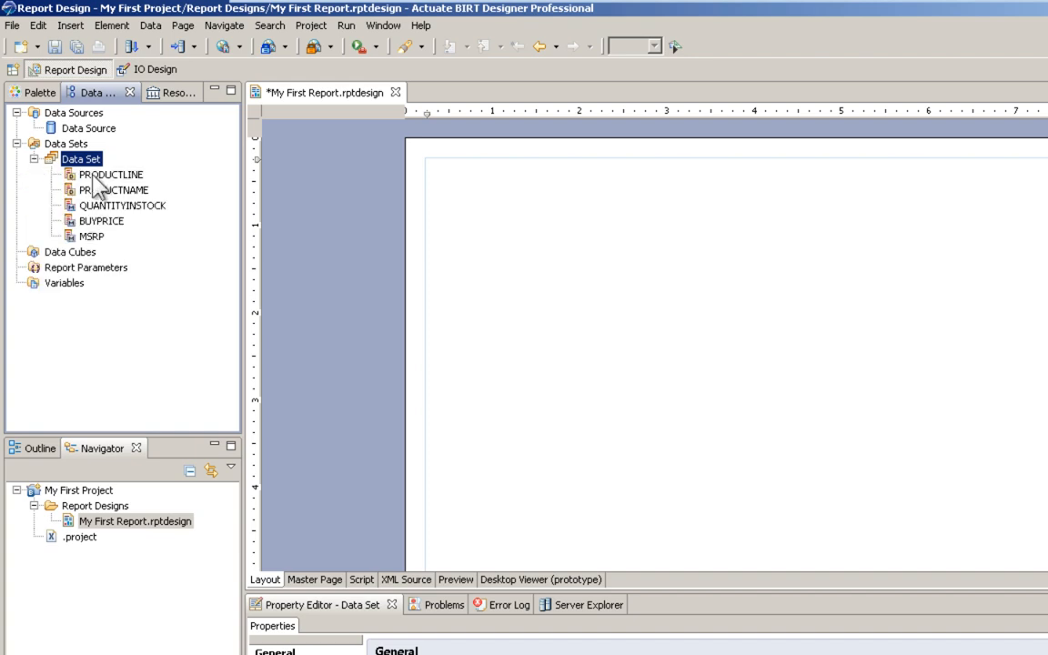
{"action": "mouse_move", "coordinate": [111, 246]}
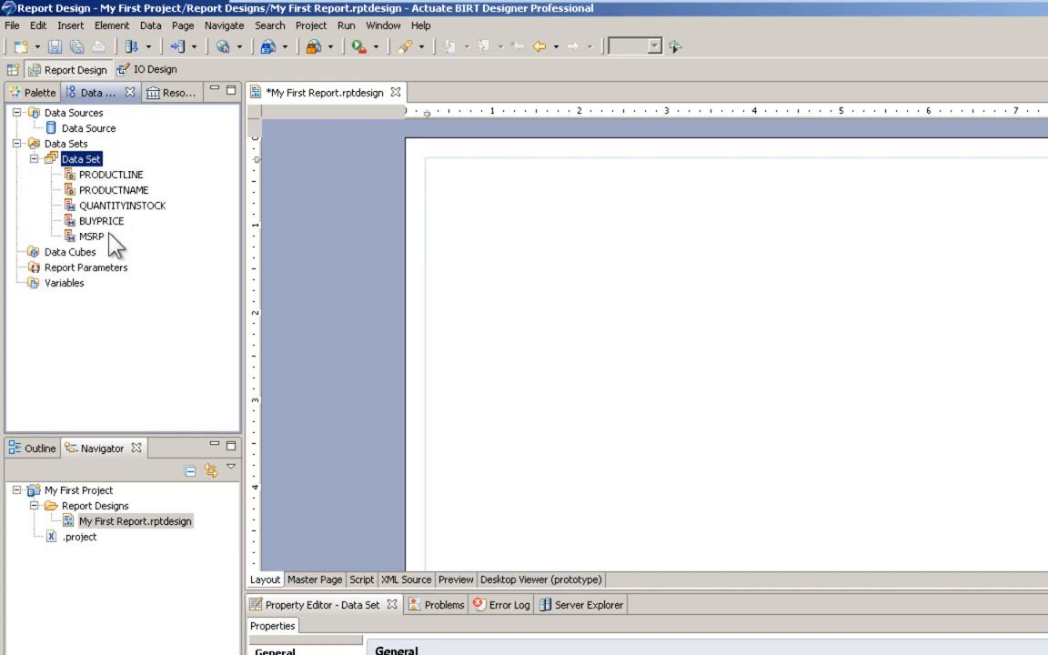
{"action": "mouse_move", "coordinate": [80, 173]}
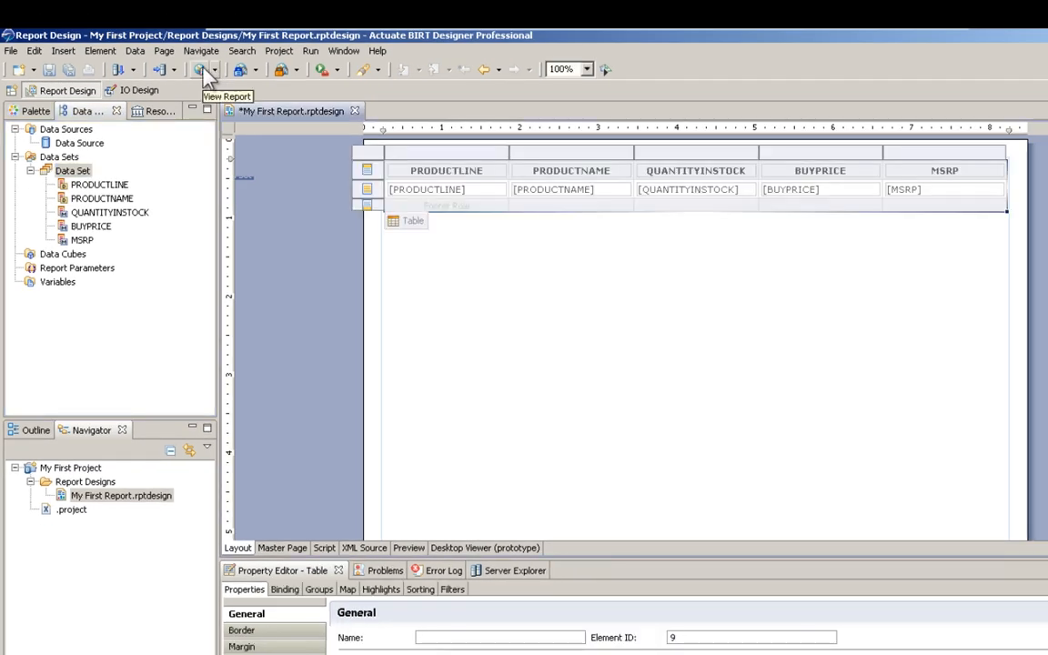
{"action": "left_click", "coordinate": [203, 69]}
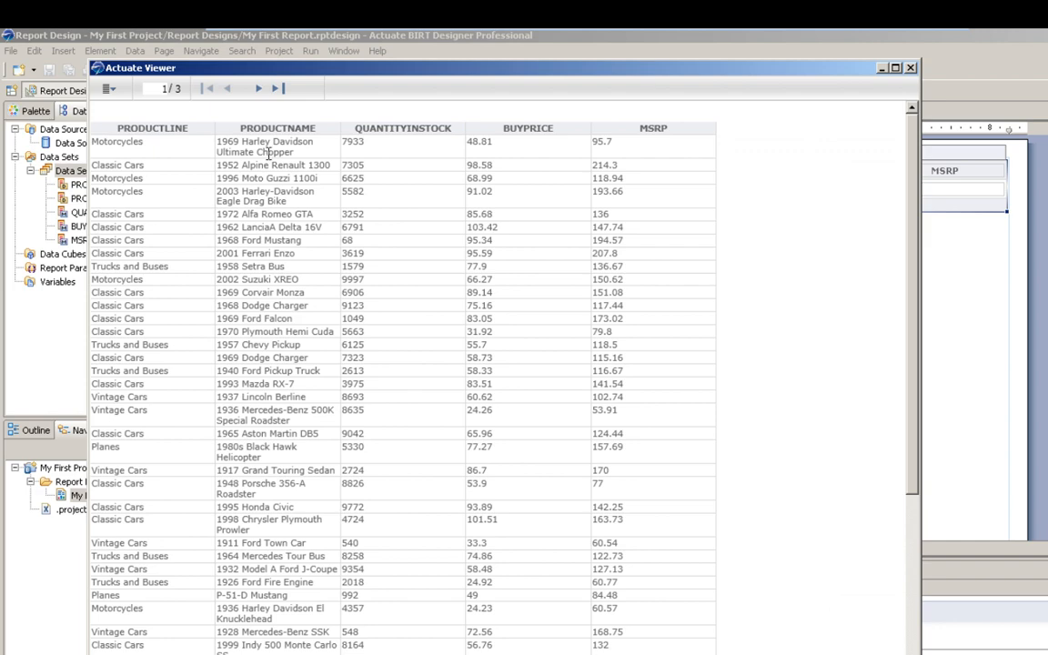
{"action": "left_click", "coordinate": [910, 67]}
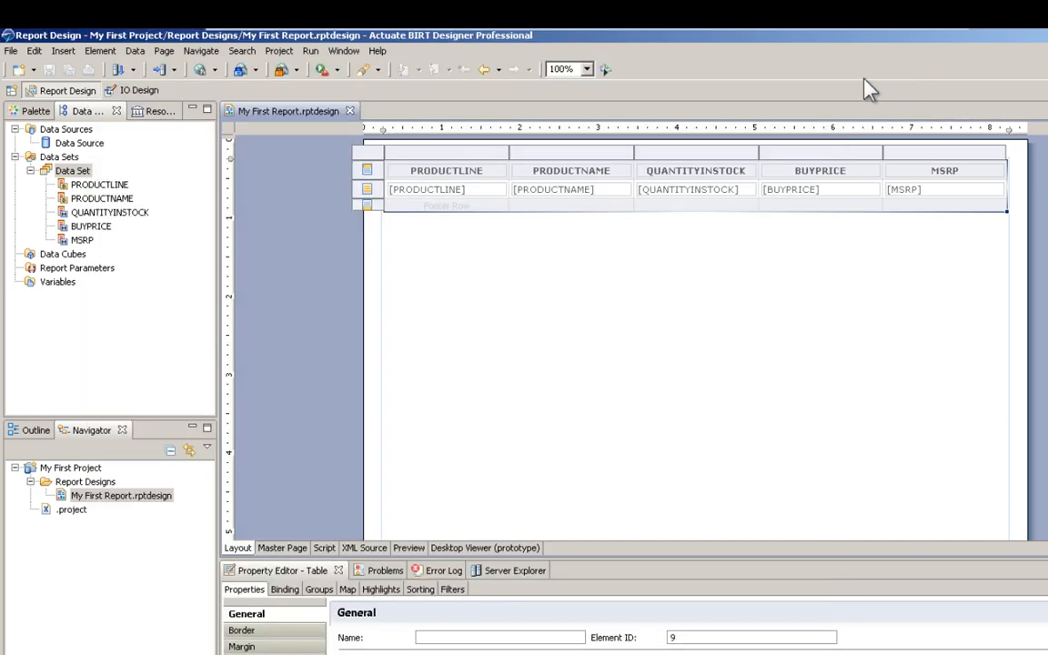
{"action": "mouse_move", "coordinate": [535, 341]}
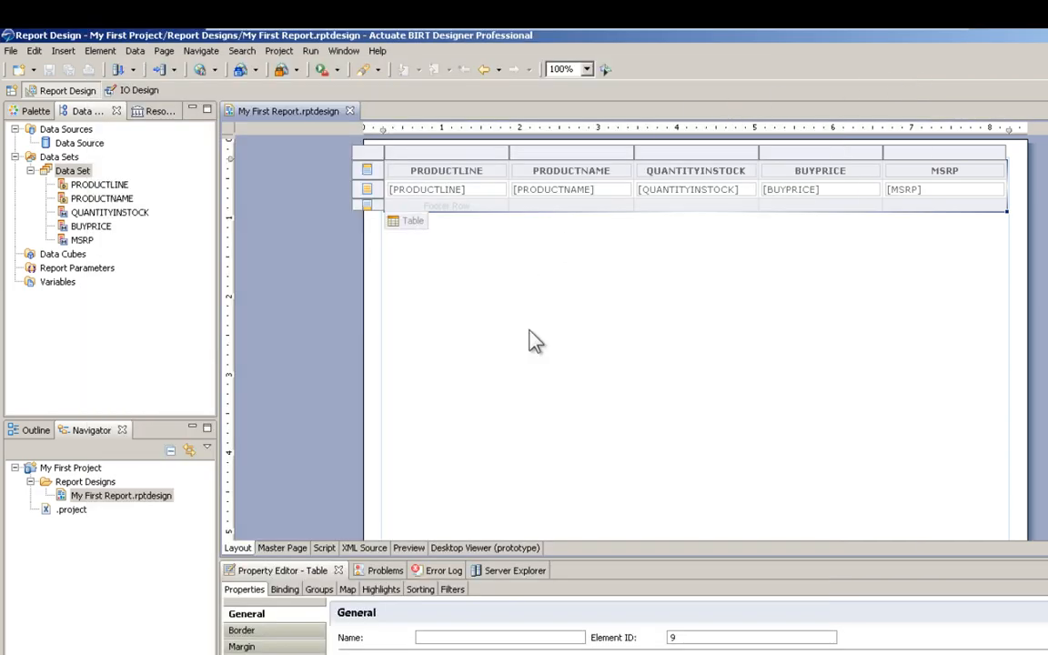
Step: Insert a one-column Grid from the Palette and move the product table into it
{"action": "left_click", "coordinate": [37, 110]}
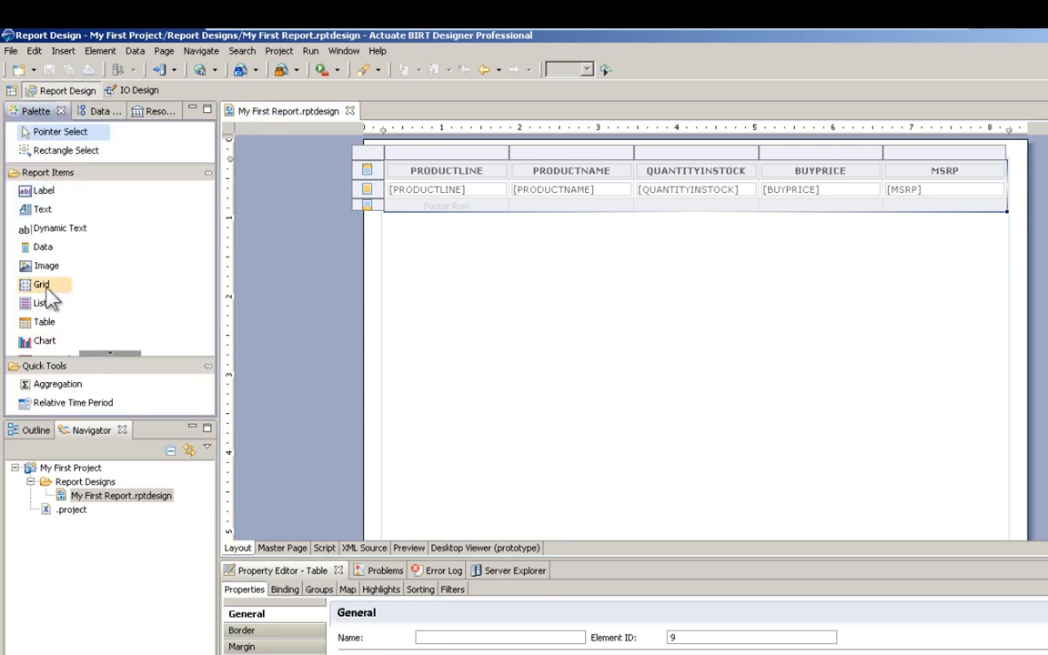
{"action": "left_click", "coordinate": [41, 283]}
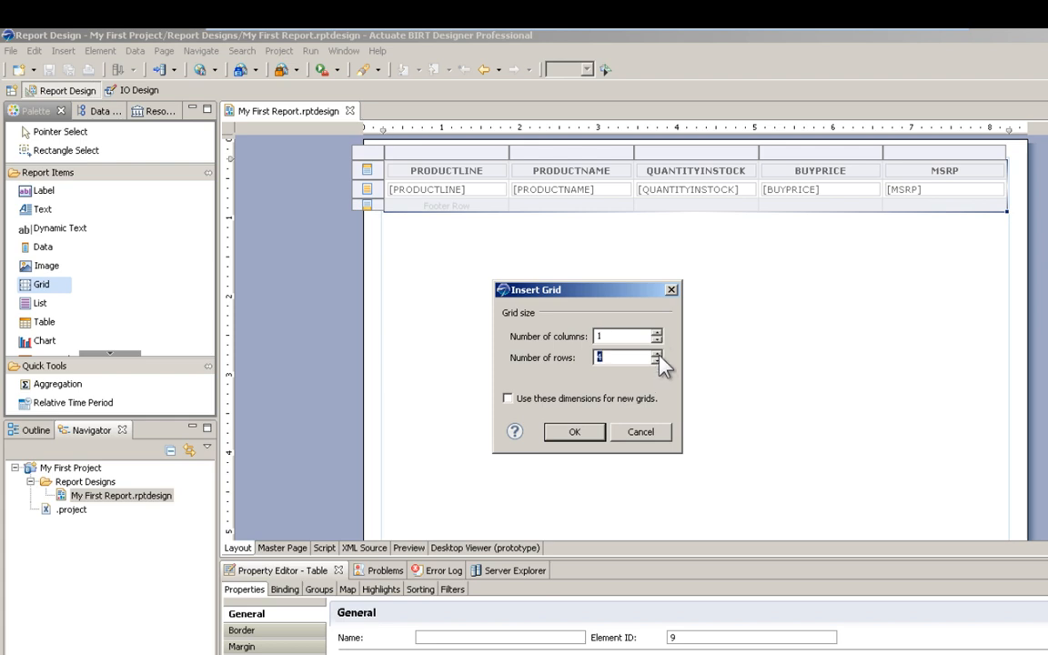
{"action": "left_click", "coordinate": [574, 432]}
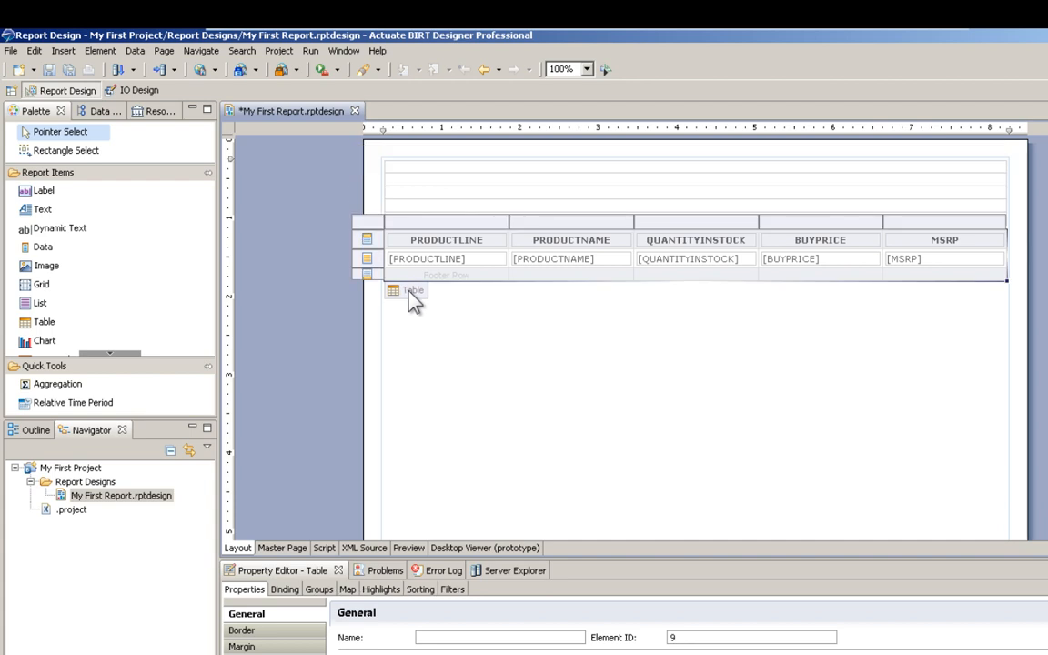
{"action": "left_click", "coordinate": [573, 282]}
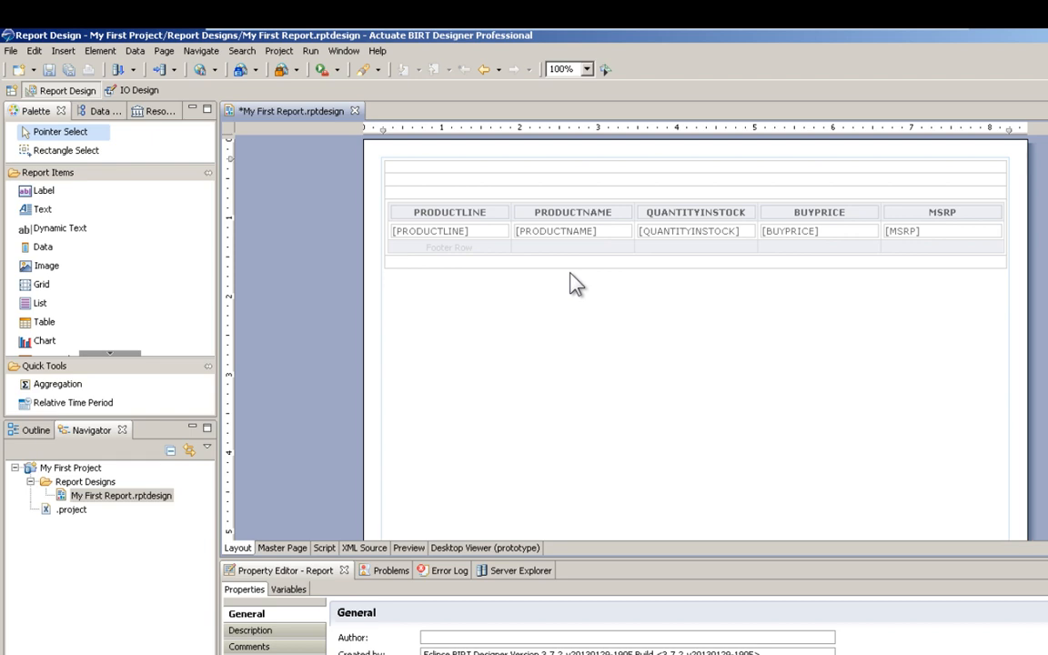
{"action": "mouse_move", "coordinate": [719, 298]}
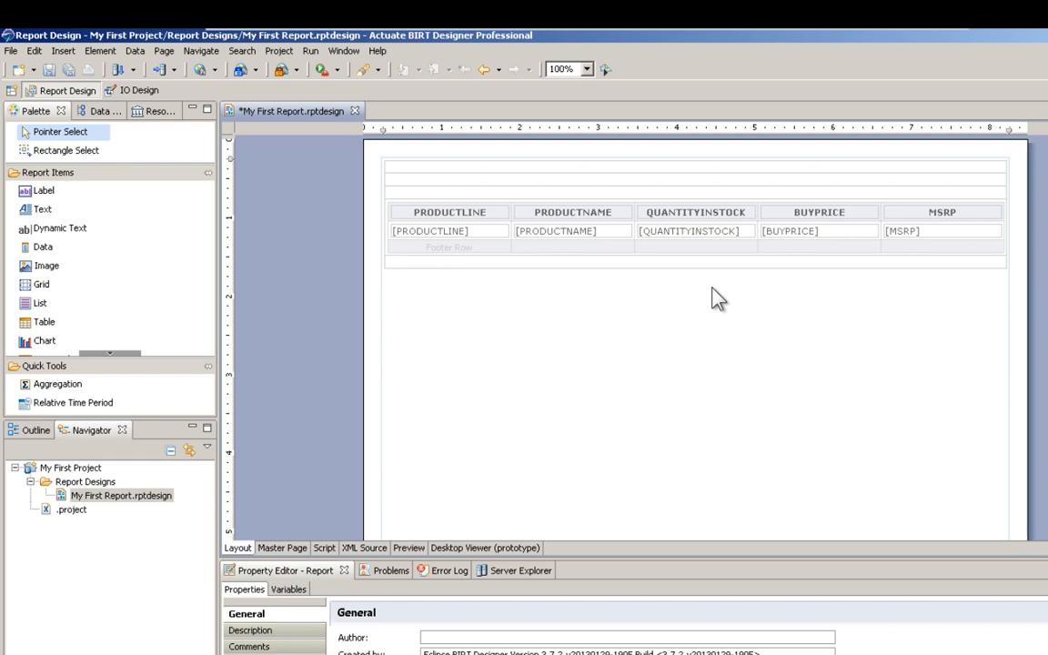
{"action": "mouse_move", "coordinate": [660, 241]}
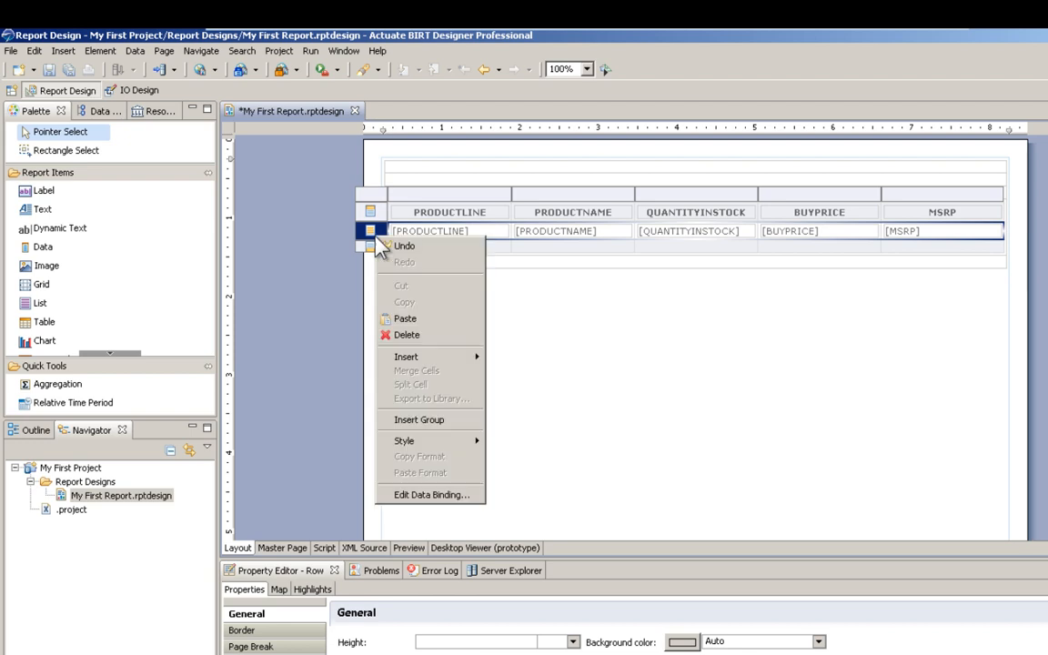
Step: Insert group 'Product Group' grouped on PRODUCTLINE into the product table
{"action": "left_click", "coordinate": [418, 419]}
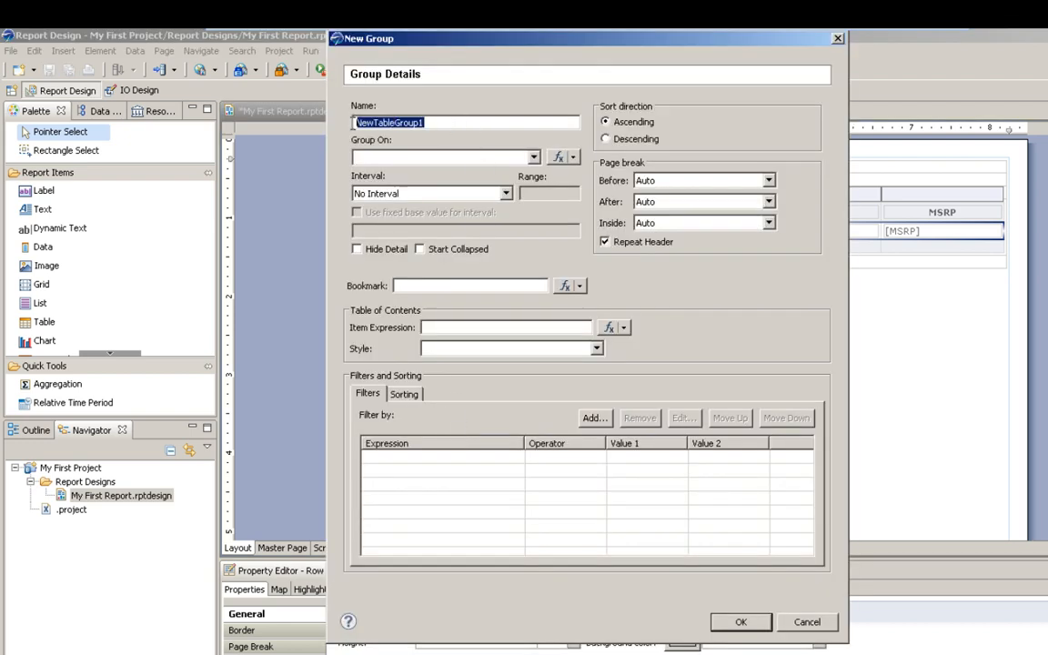
{"action": "type", "text": "Product Group"}
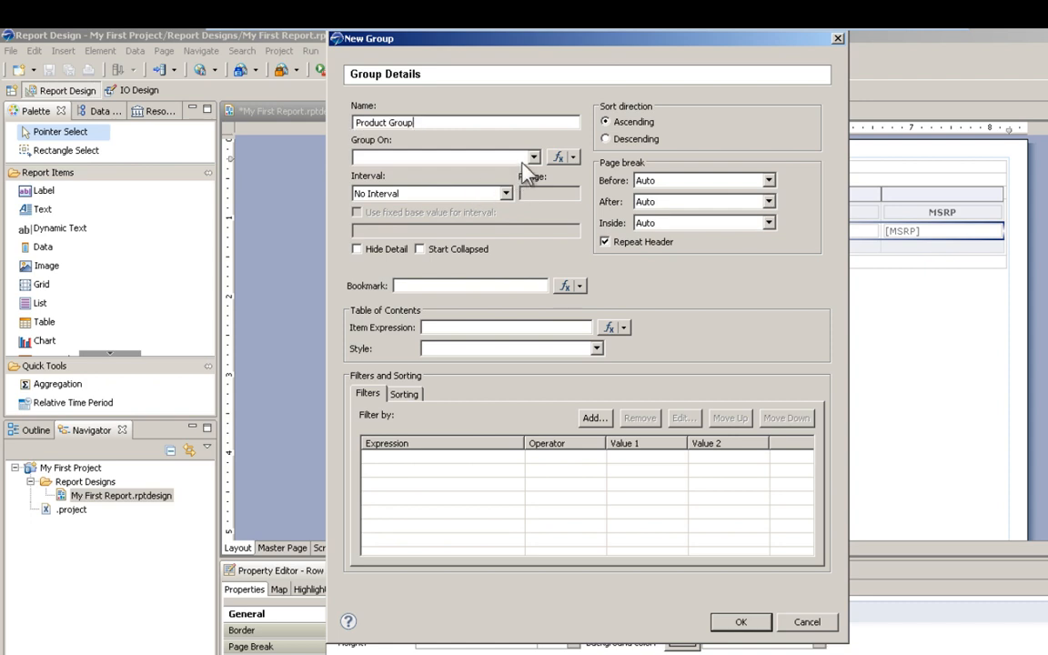
{"action": "left_click", "coordinate": [533, 156]}
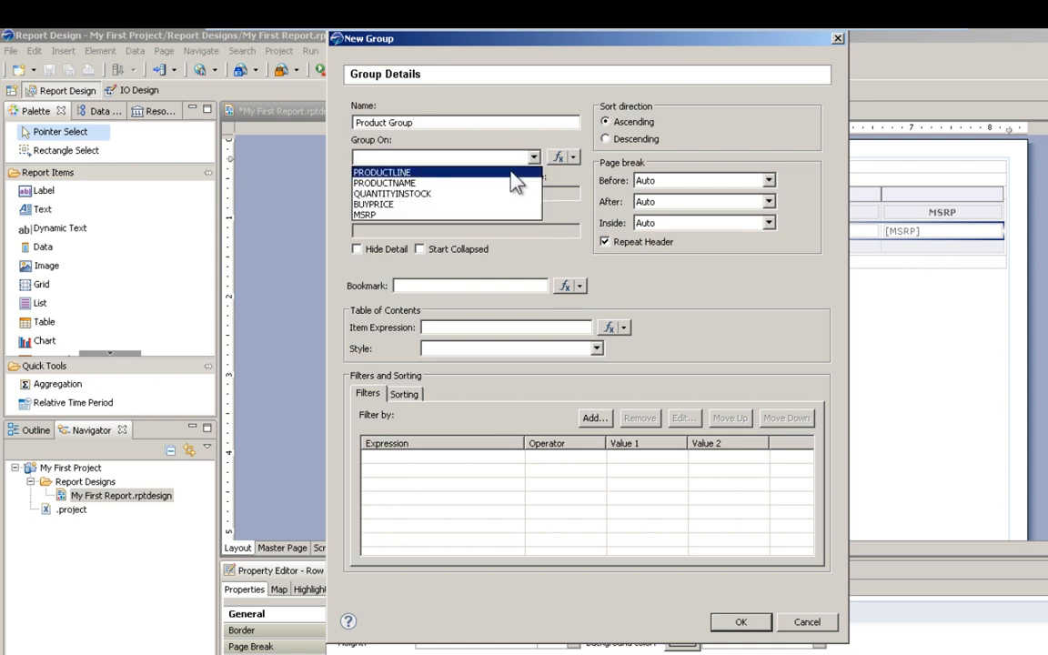
{"action": "left_click", "coordinate": [740, 622]}
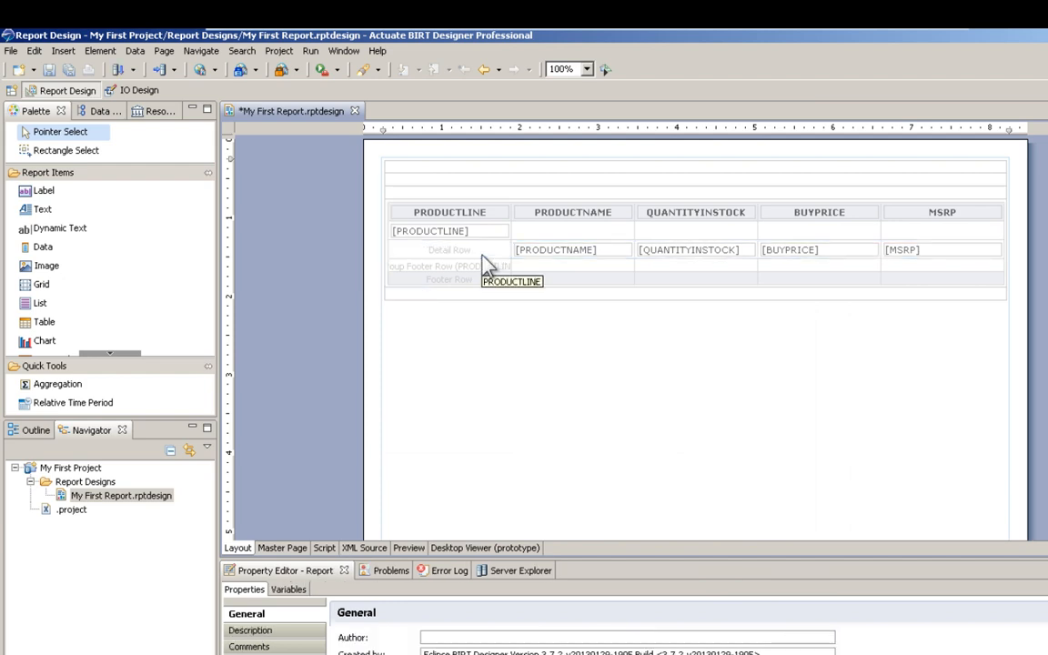
{"action": "left_click", "coordinate": [430, 230]}
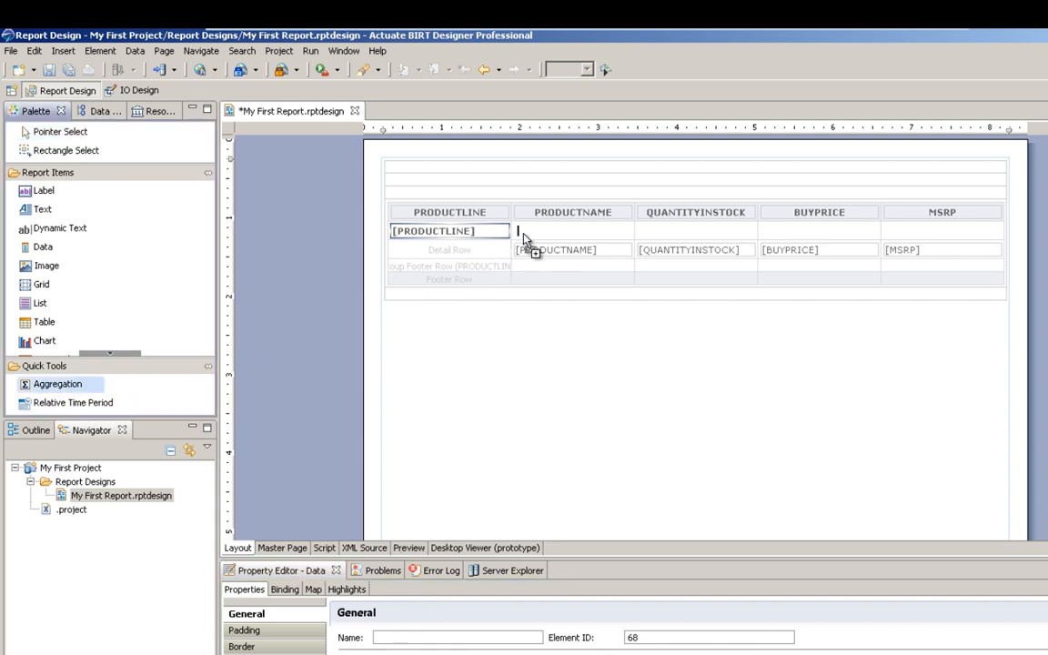
Step: Add 'Product Count' aggregation: Integer type, COUNT function on PRODUCTNAME
{"action": "left_click", "coordinate": [58, 383]}
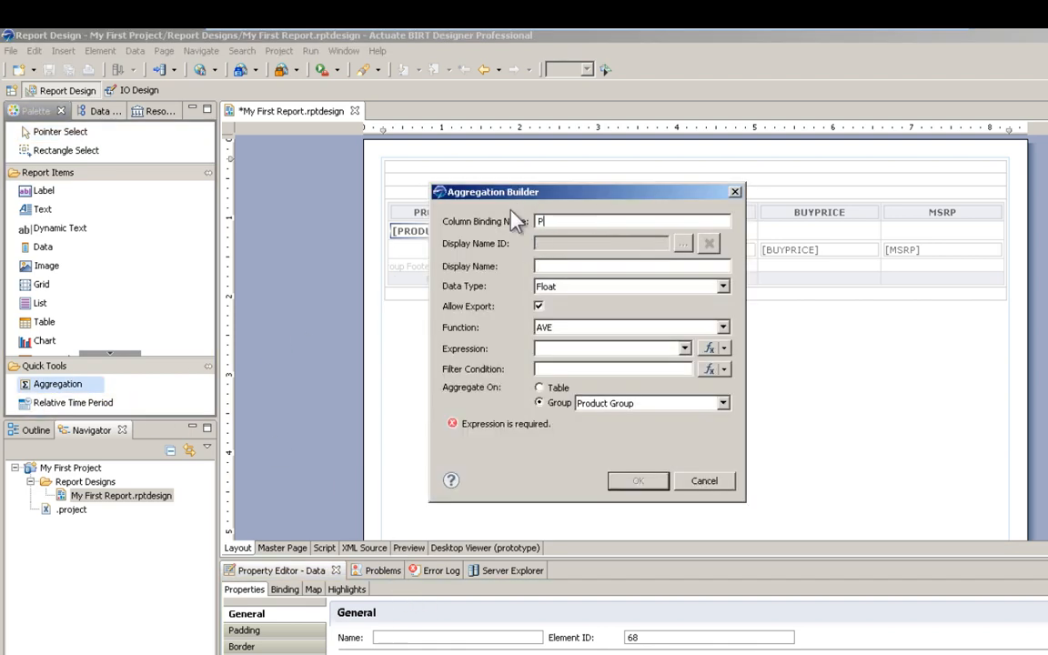
{"action": "type", "text": "roduct Cou"}
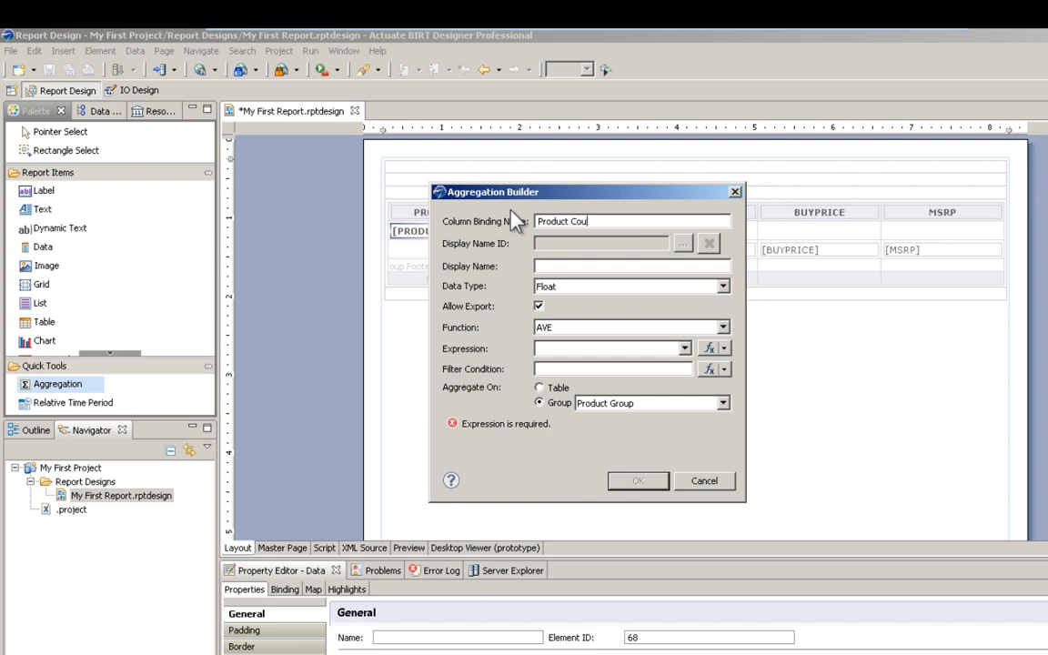
{"action": "left_click", "coordinate": [723, 285]}
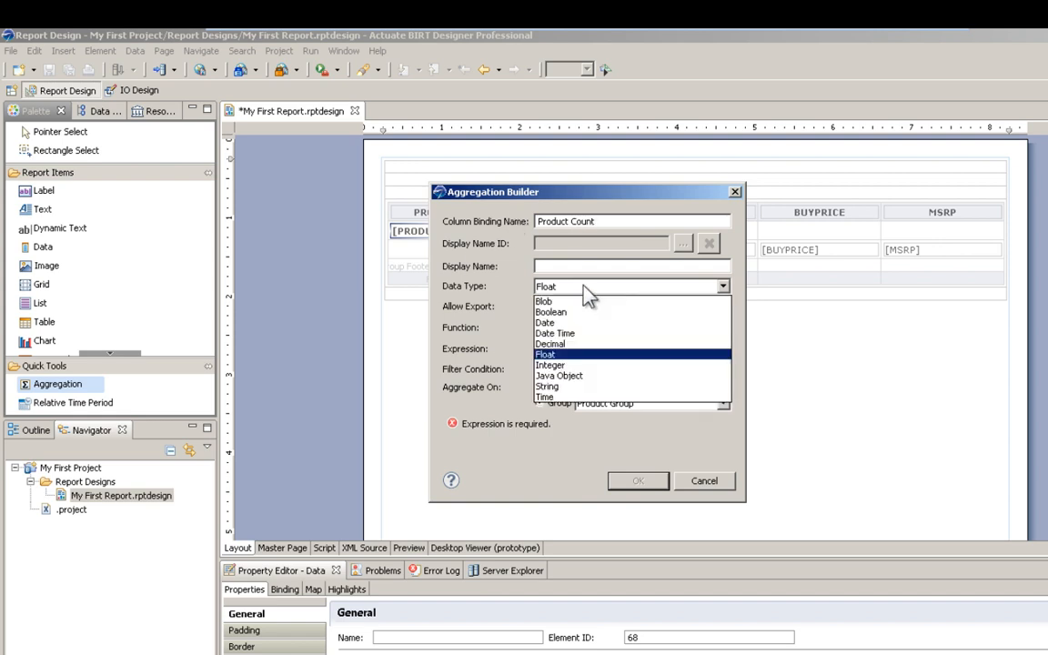
{"action": "left_click", "coordinate": [550, 365]}
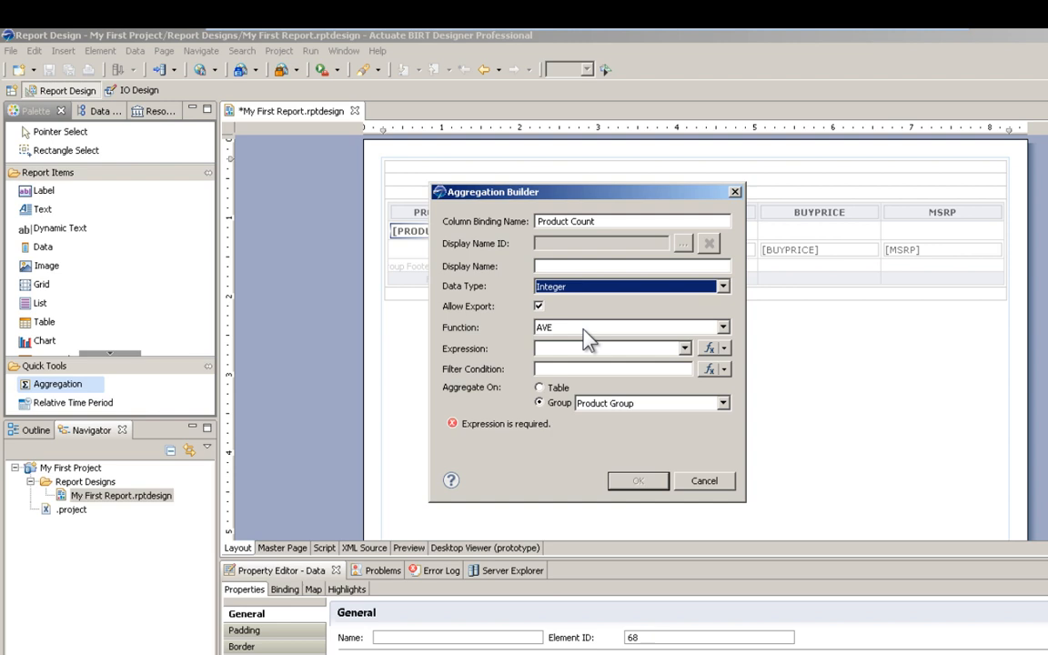
{"action": "left_click", "coordinate": [685, 348]}
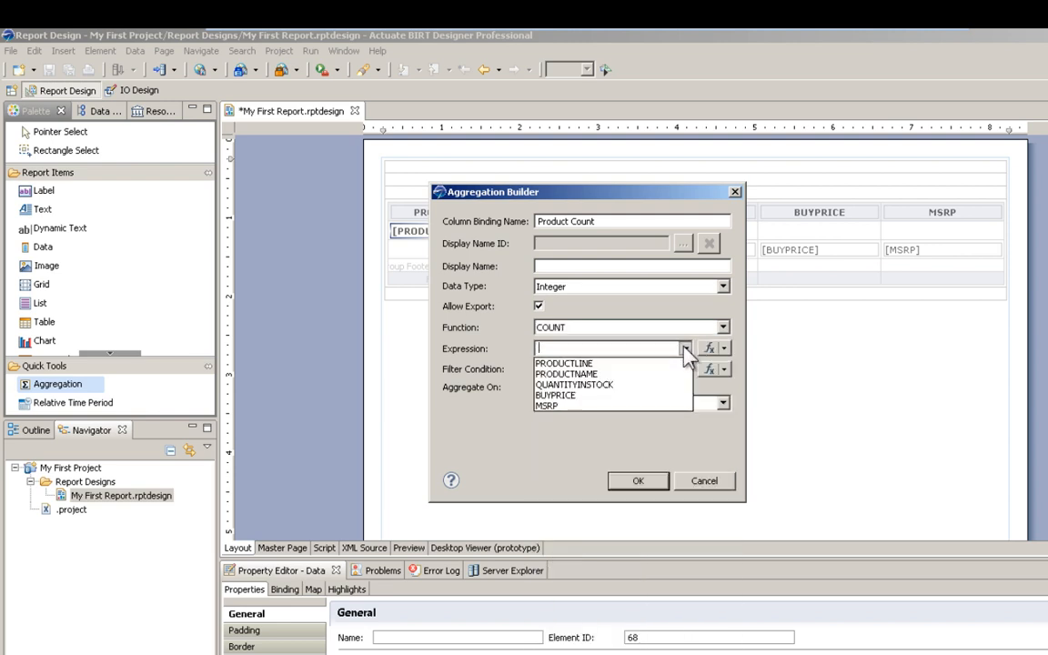
{"action": "left_click", "coordinate": [564, 374]}
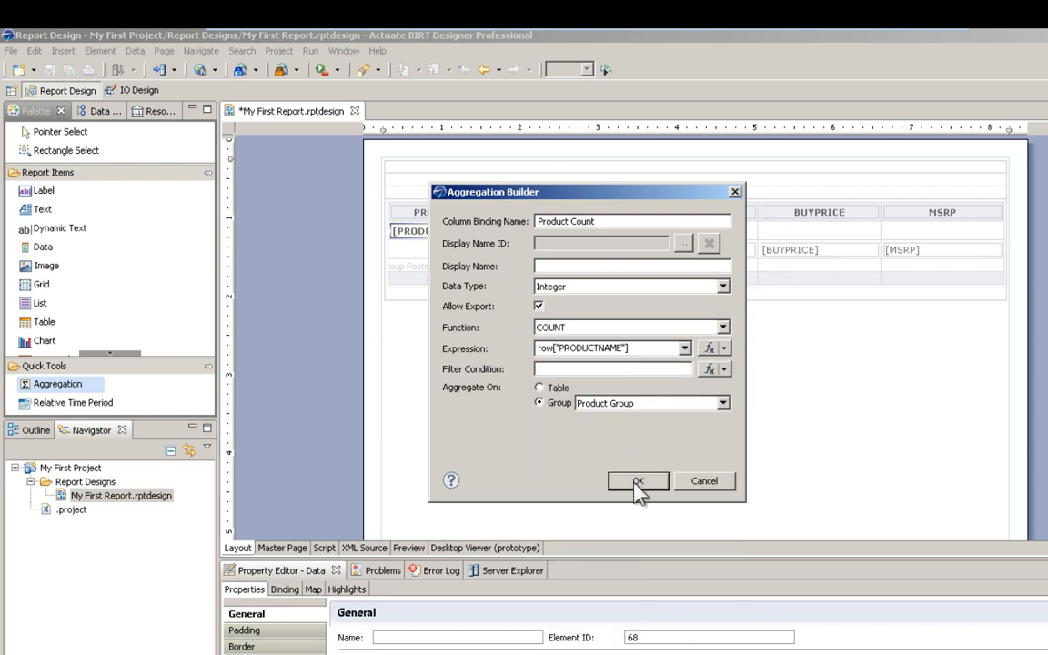
{"action": "left_click", "coordinate": [637, 480]}
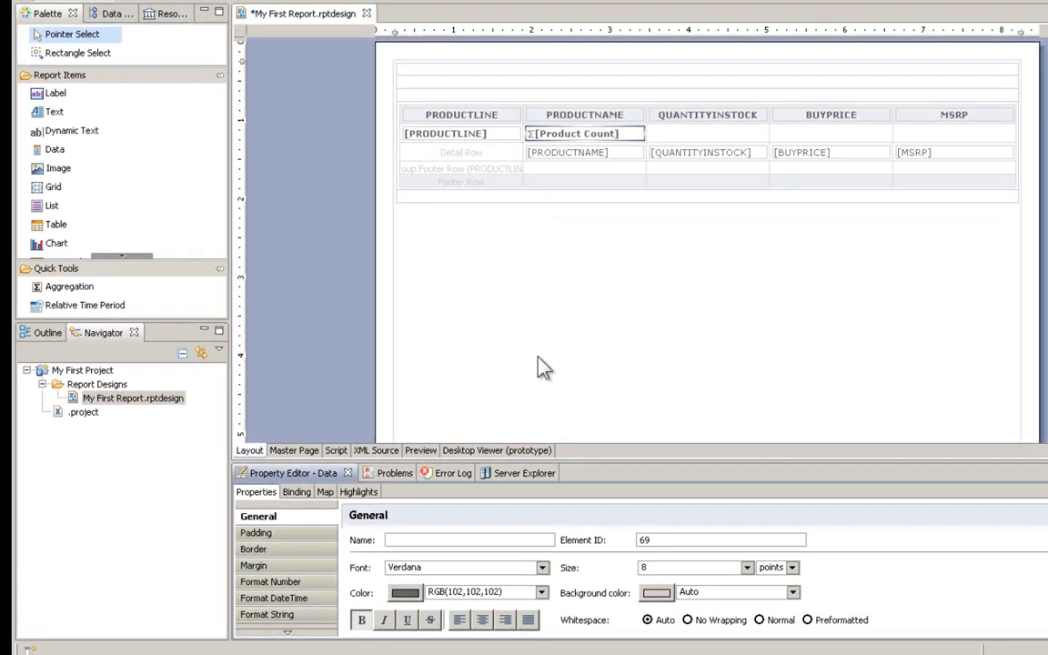
{"action": "mouse_move", "coordinate": [723, 255]}
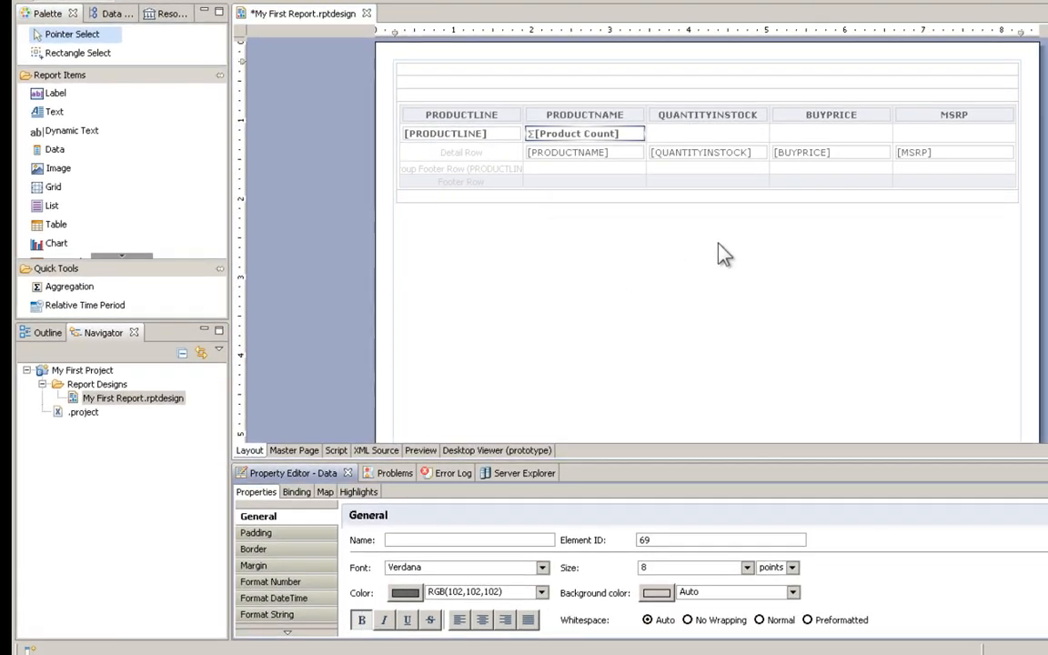
{"action": "mouse_move", "coordinate": [714, 164]}
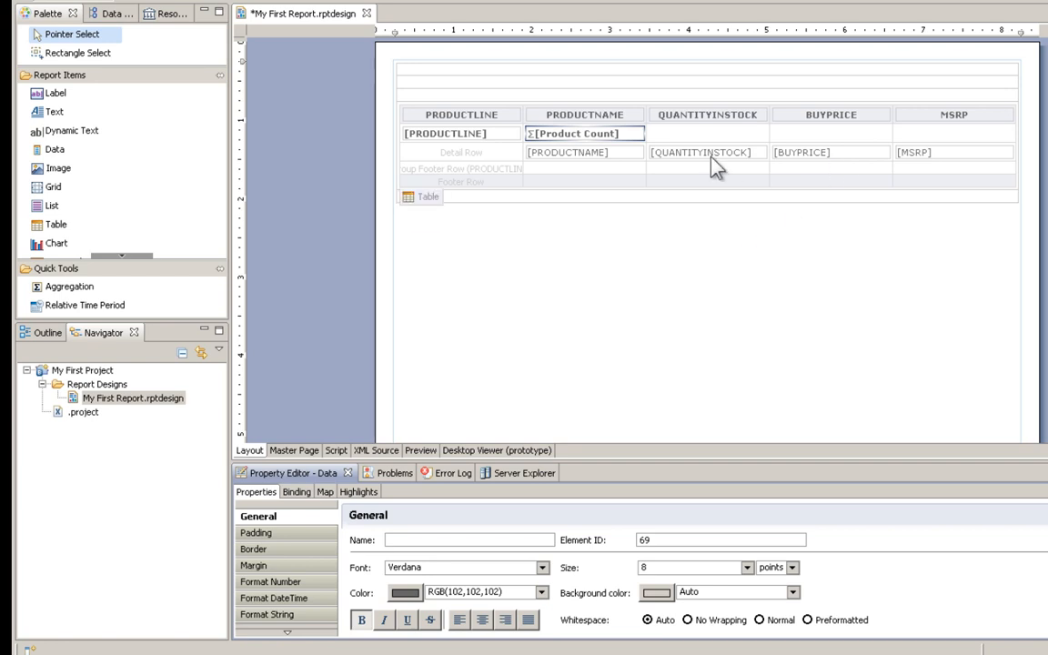
{"action": "mouse_move", "coordinate": [708, 159]}
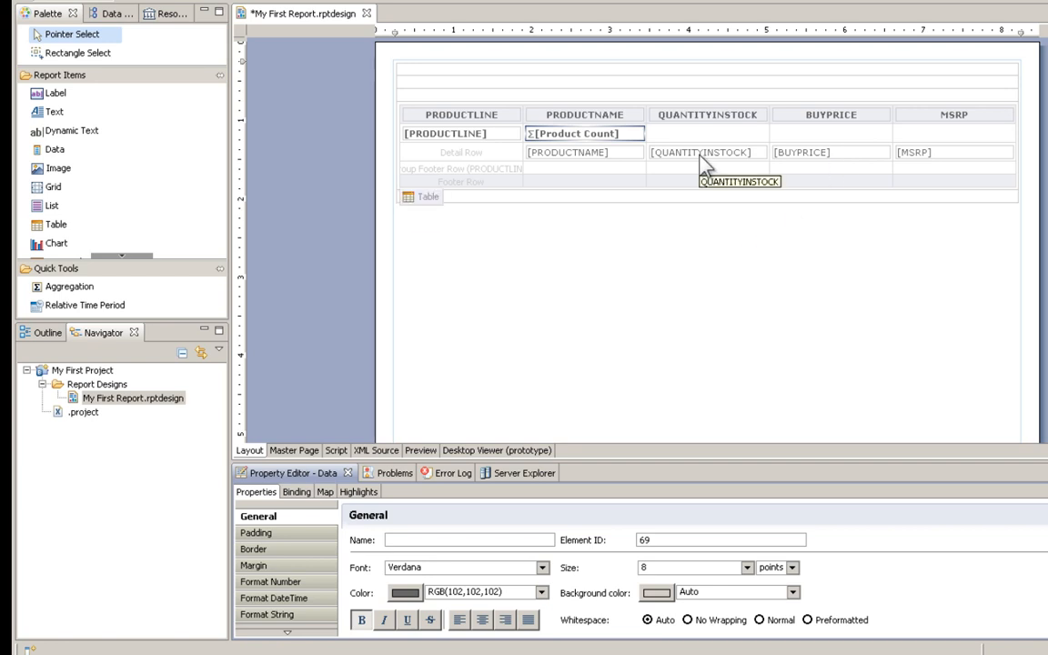
Step: Set BUYPRICE and MSRP number format to Currency with a 1000s separator
{"action": "left_click", "coordinate": [707, 152]}
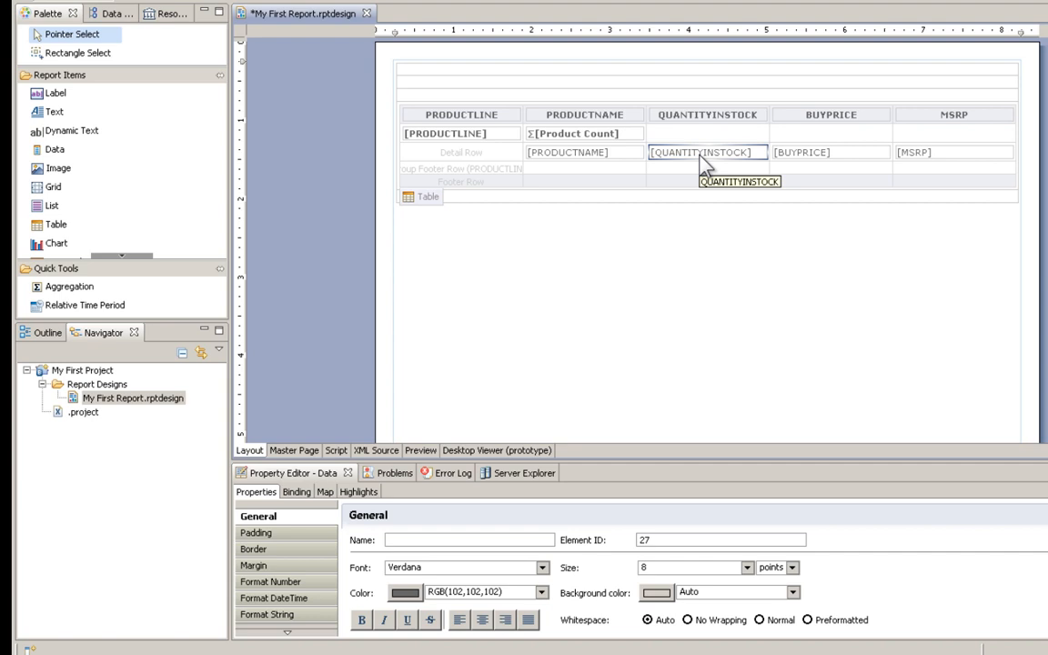
{"action": "left_click", "coordinate": [276, 581]}
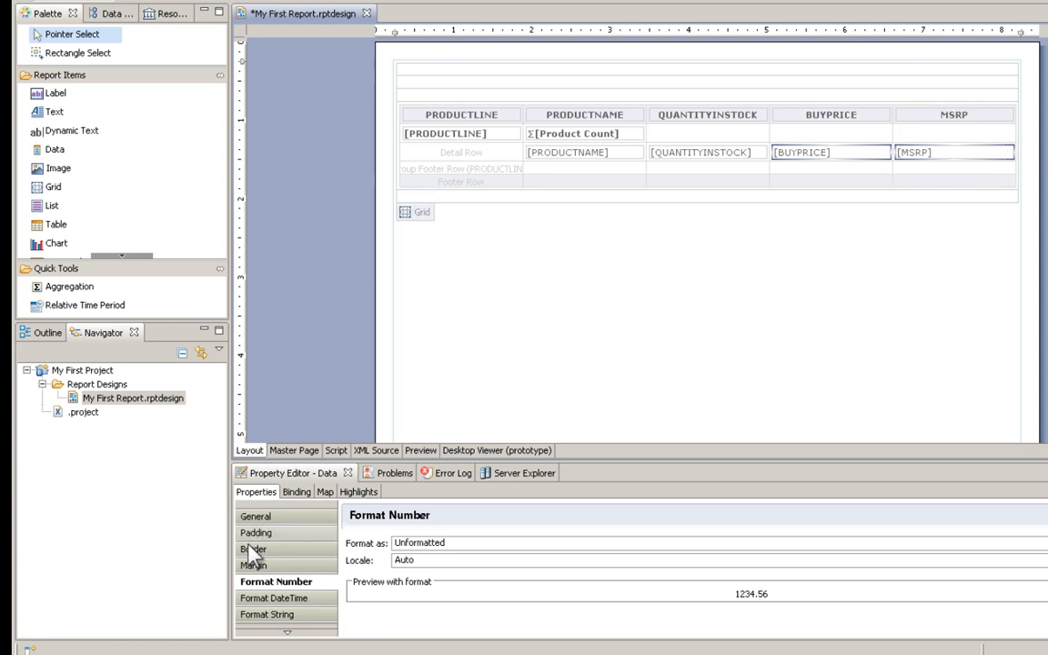
{"action": "left_click", "coordinate": [446, 543]}
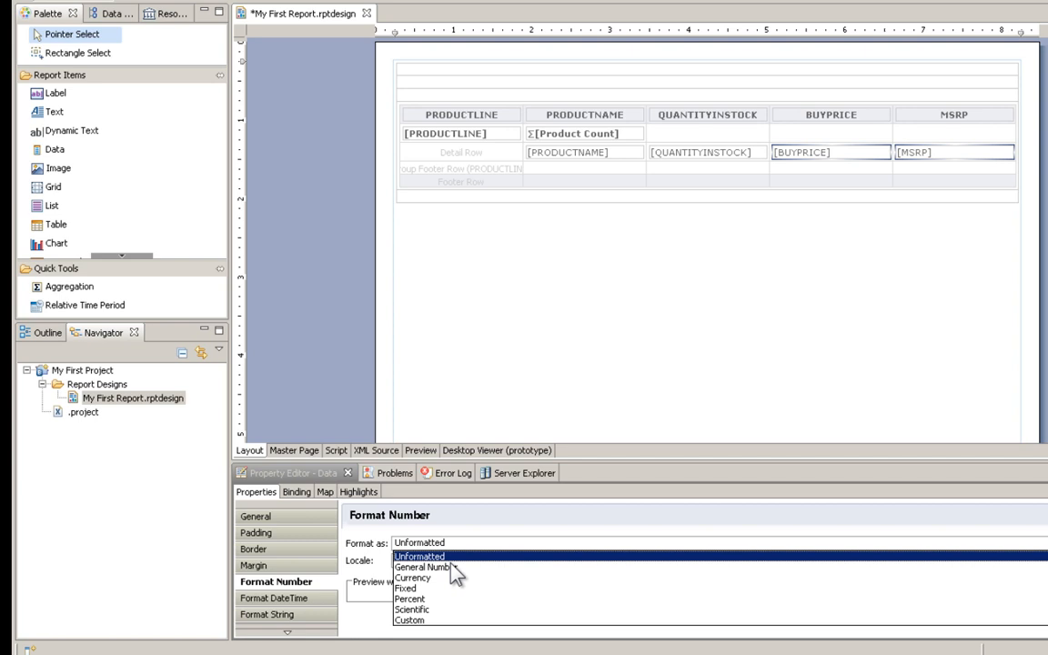
{"action": "left_click", "coordinate": [413, 577]}
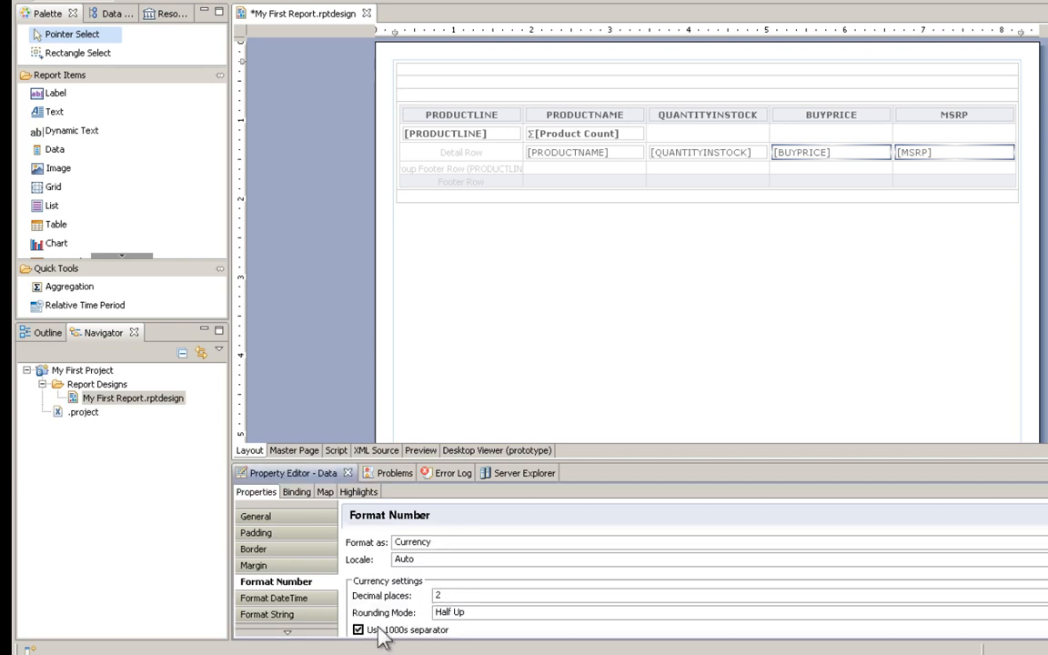
{"action": "left_click", "coordinate": [259, 515]}
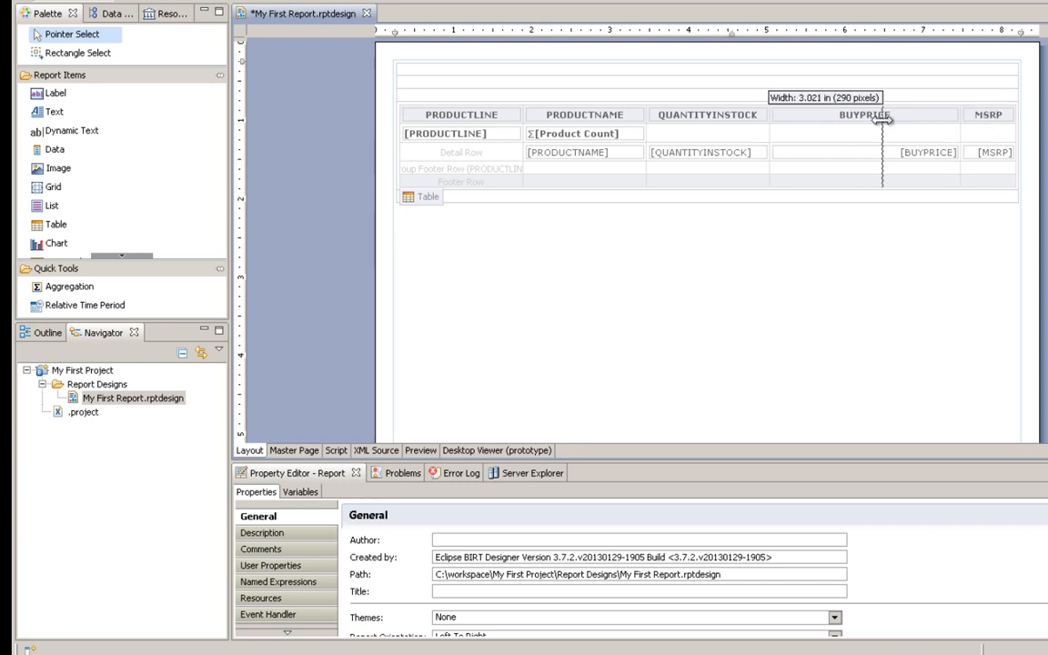
Step: Widen the PRODUCTNAME column and close the report preview
{"action": "left_click_drag", "start_coordinate": [882, 123], "coordinate": [719, 123]}
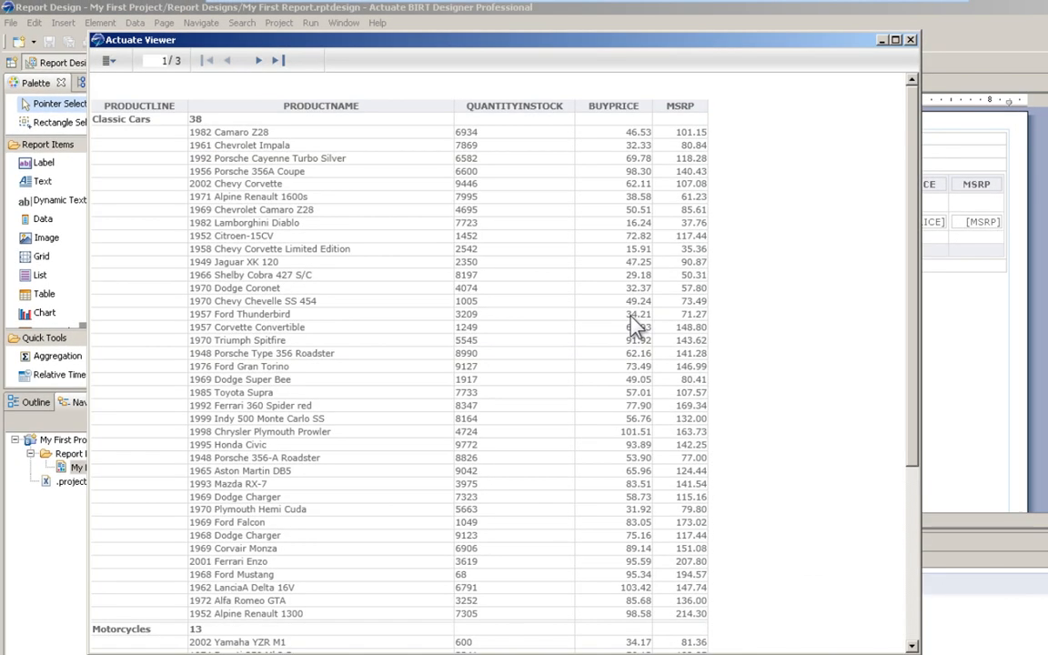
{"action": "left_click", "coordinate": [910, 39]}
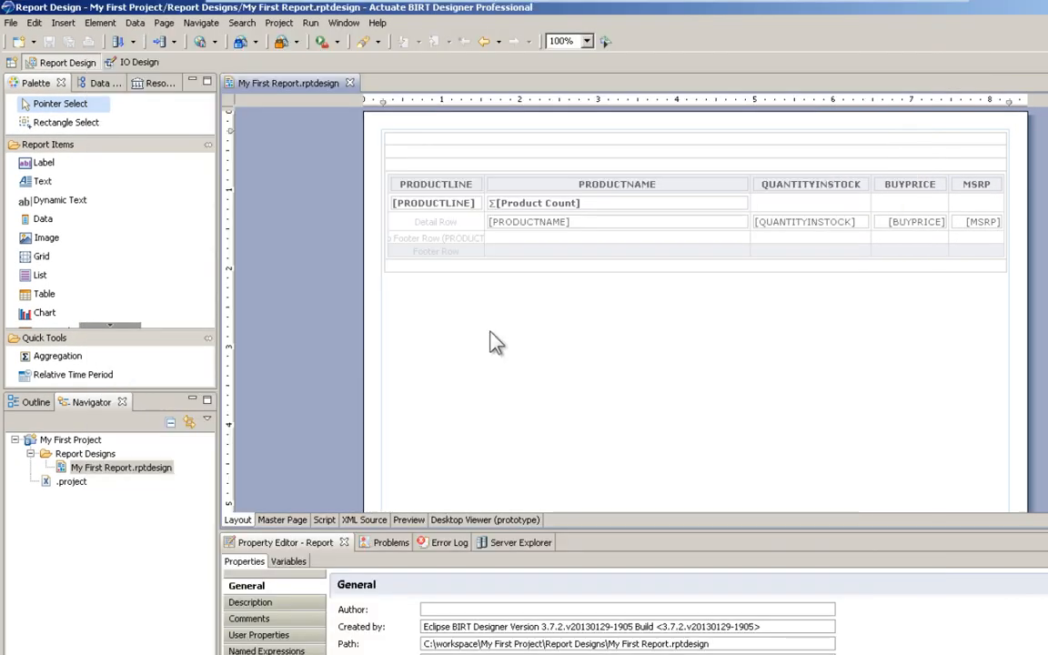
{"action": "mouse_move", "coordinate": [45, 313]}
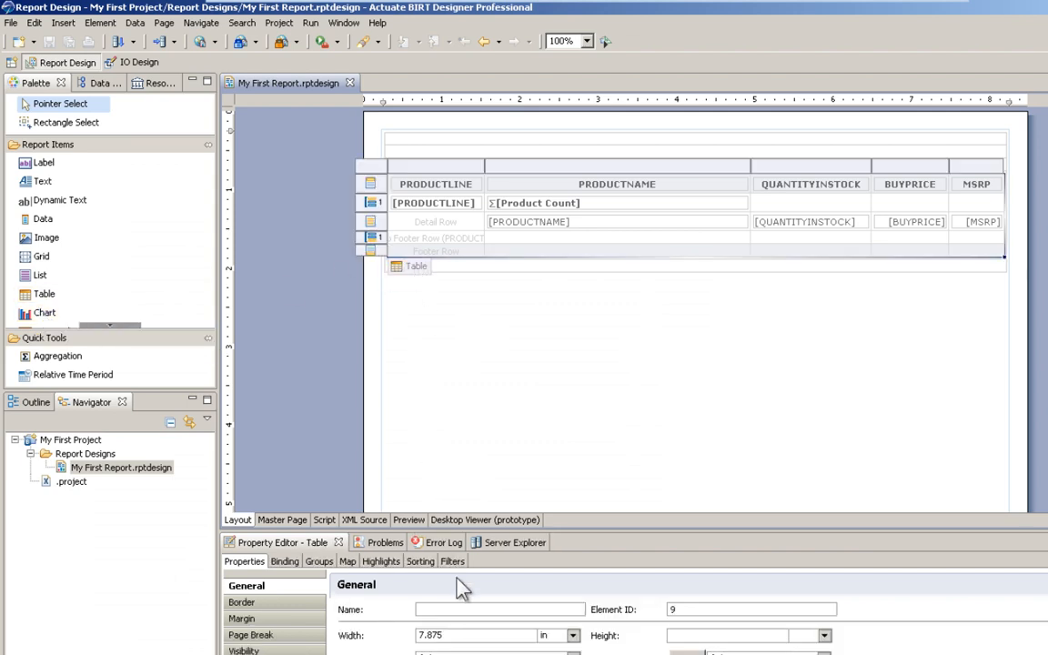
Step: Enter 'Products' as the table's Name in the Property Editor
{"action": "type", "text": "Products"}
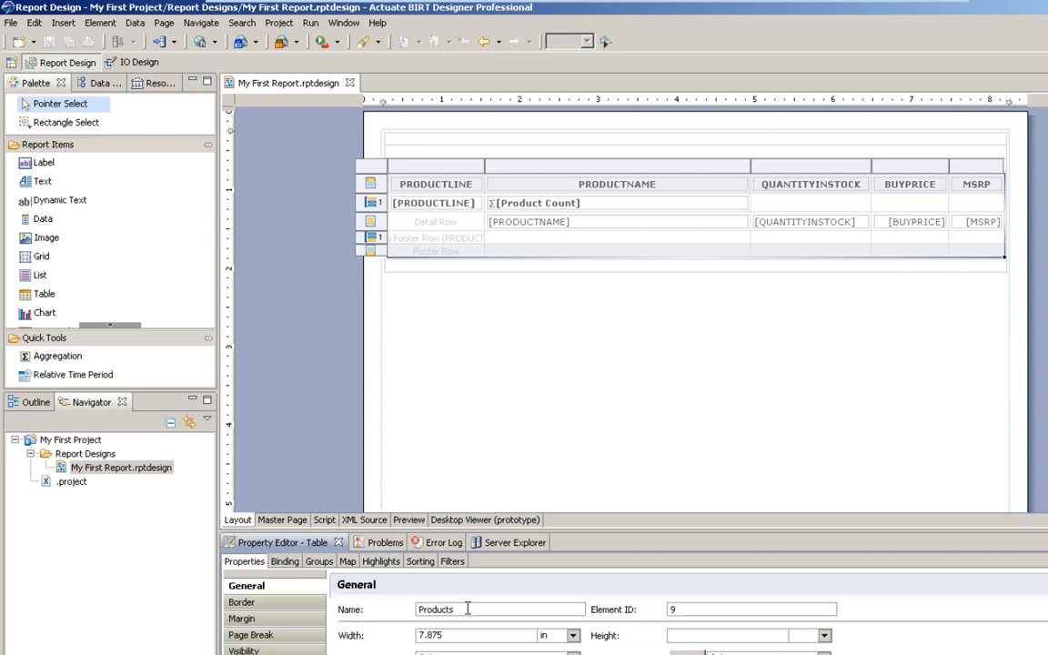
{"action": "mouse_move", "coordinate": [43, 312]}
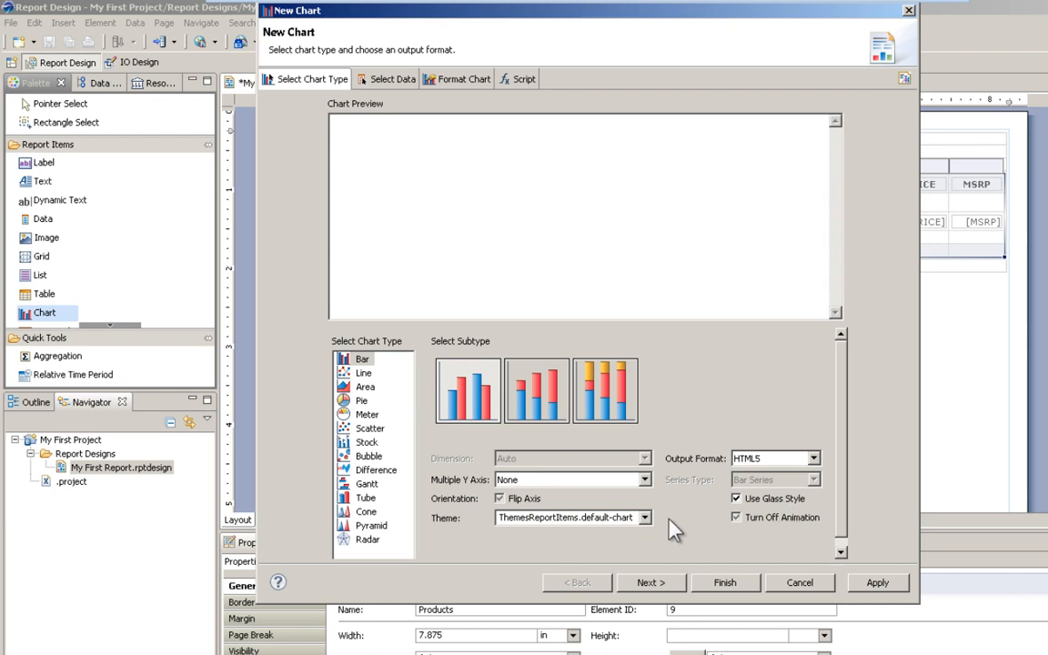
Step: Apply the Chart Grid theme to the new bar chart
{"action": "left_click", "coordinate": [645, 517]}
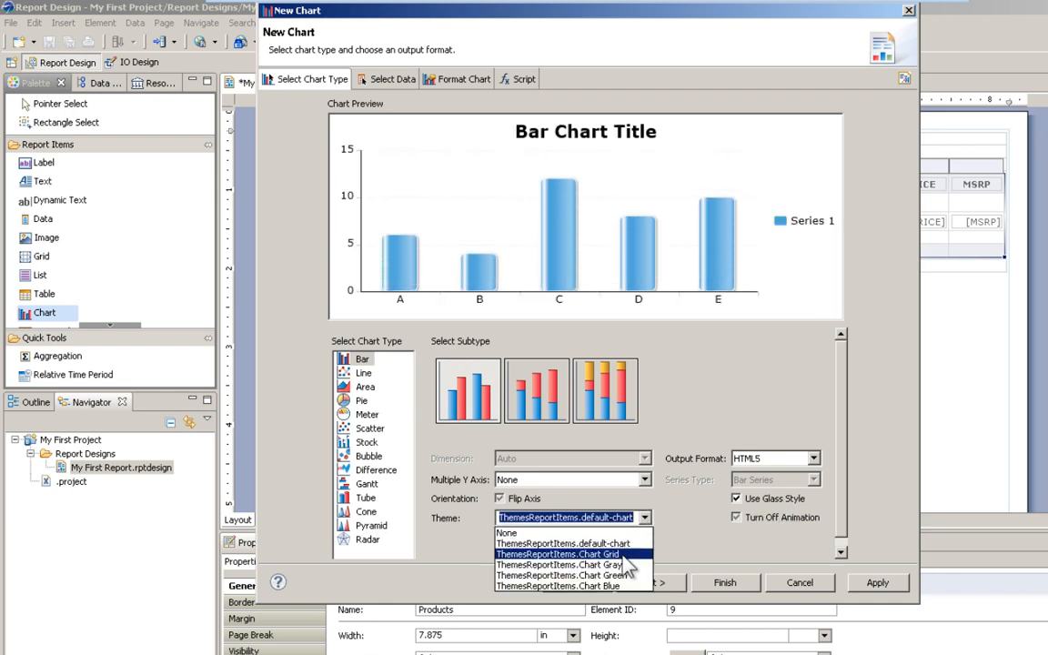
{"action": "left_click", "coordinate": [560, 554]}
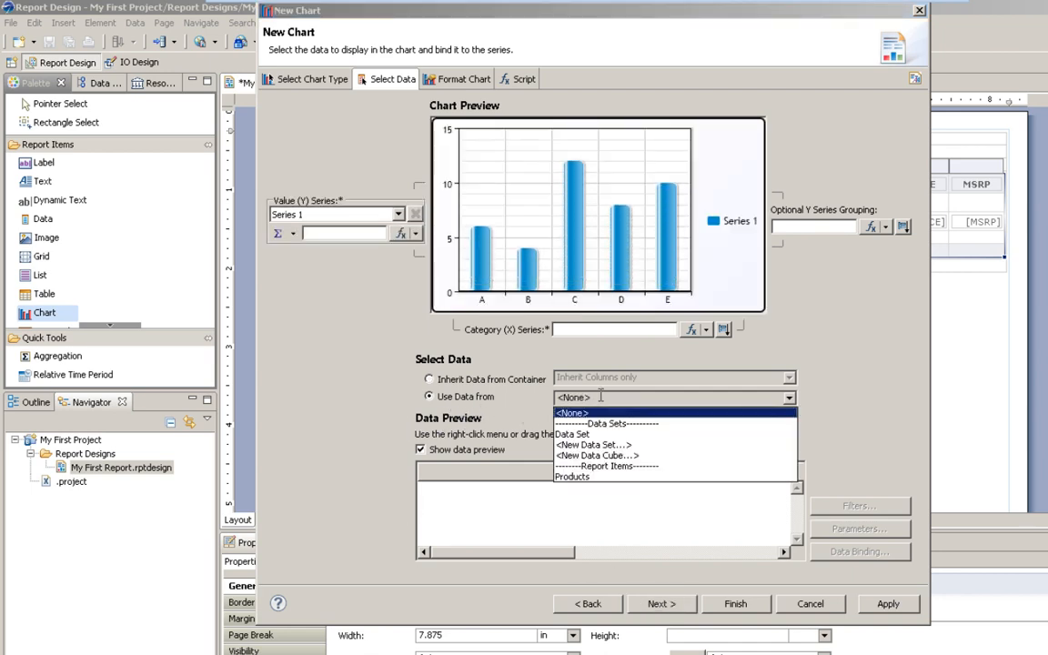
{"action": "mouse_move", "coordinate": [591, 482]}
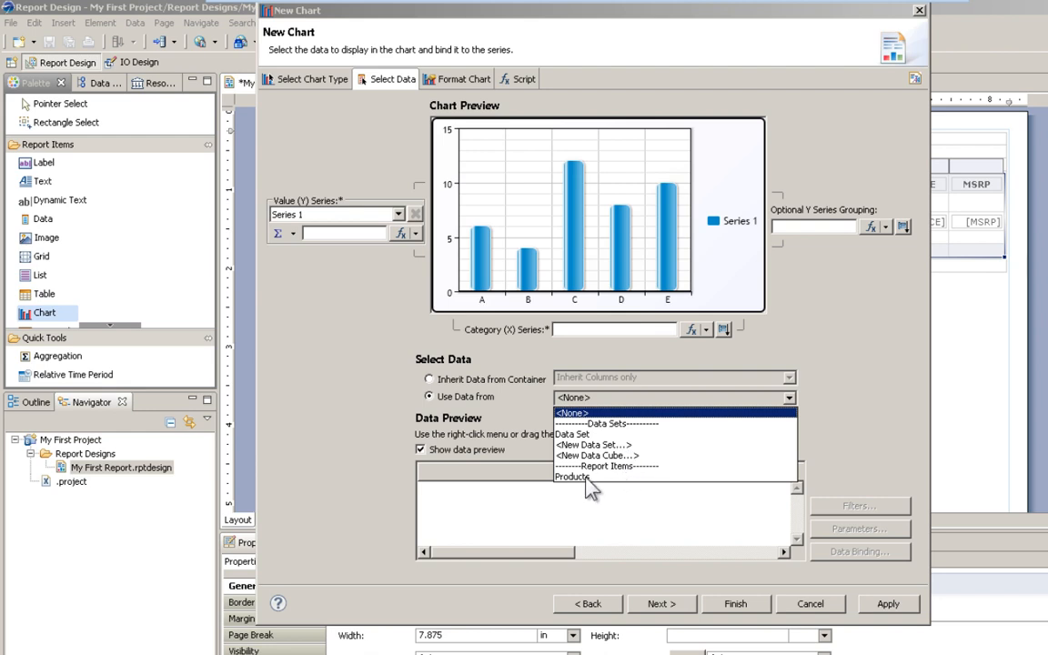
Step: Use the Products table, with Product Group as category and Product Count as value
{"action": "left_click", "coordinate": [572, 478]}
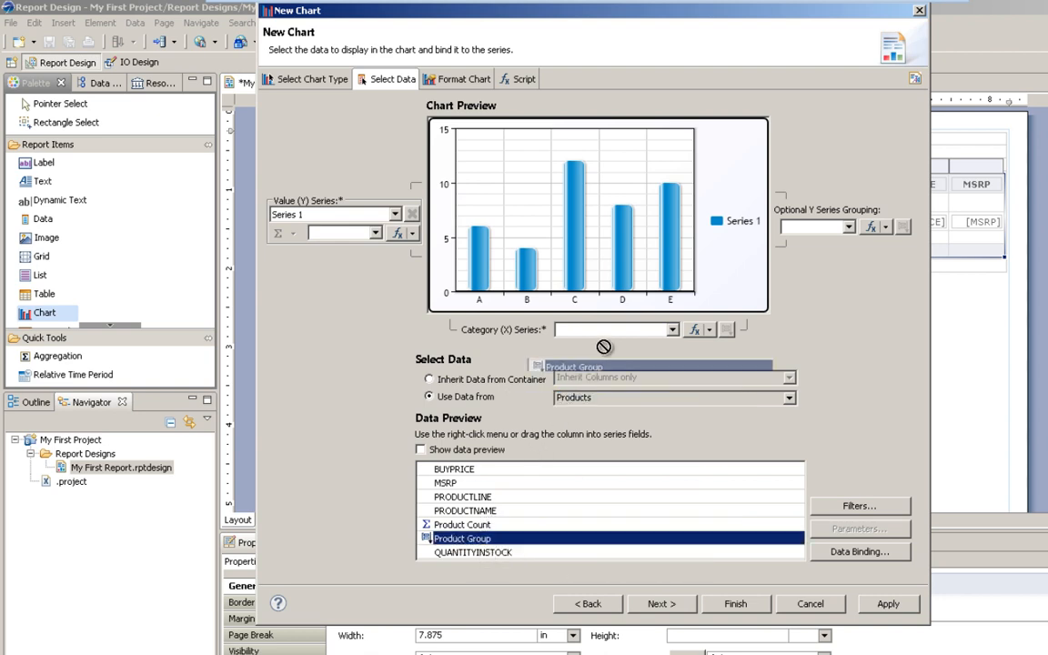
{"action": "left_click_drag", "start_coordinate": [461, 538], "coordinate": [616, 329]}
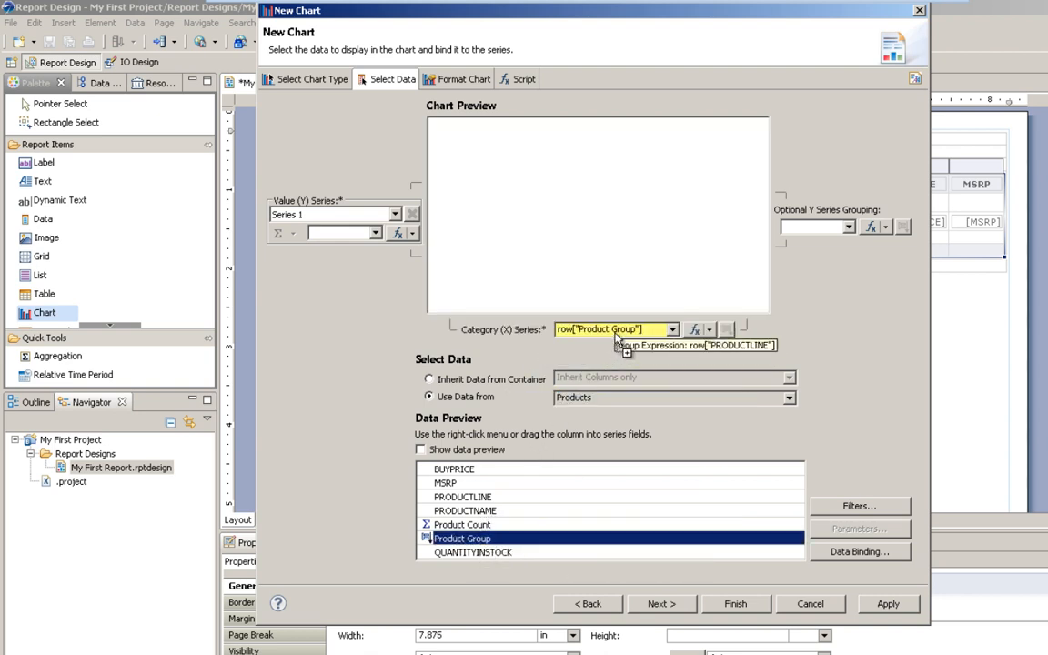
{"action": "left_click_drag", "start_coordinate": [462, 524], "coordinate": [355, 279]}
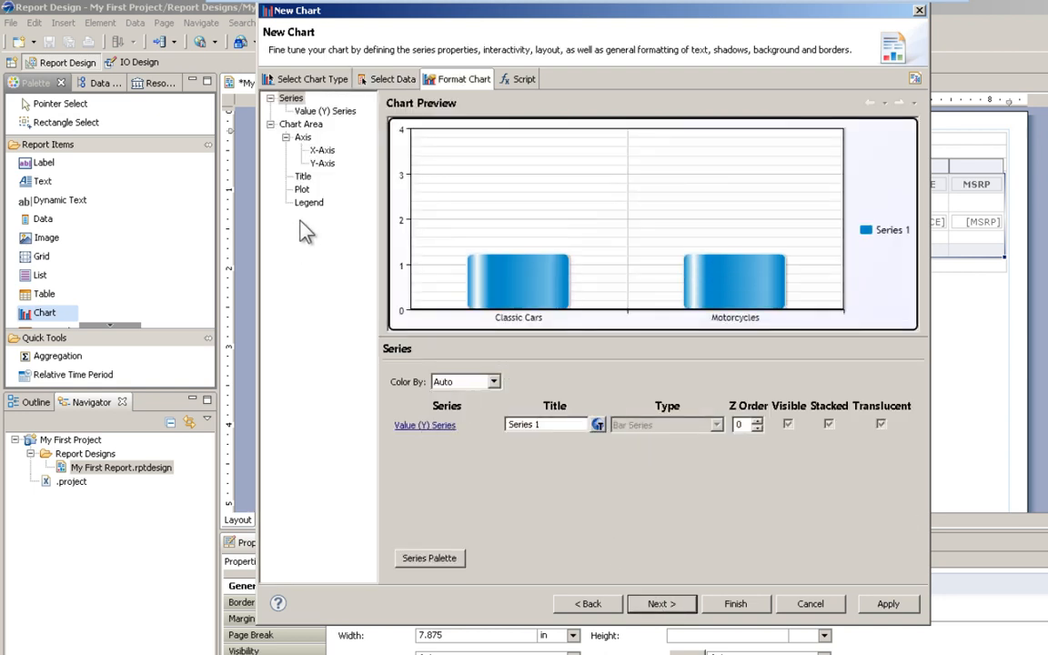
Step: Make the chart legend invisible and finish inserting the chart
{"action": "left_click", "coordinate": [308, 202]}
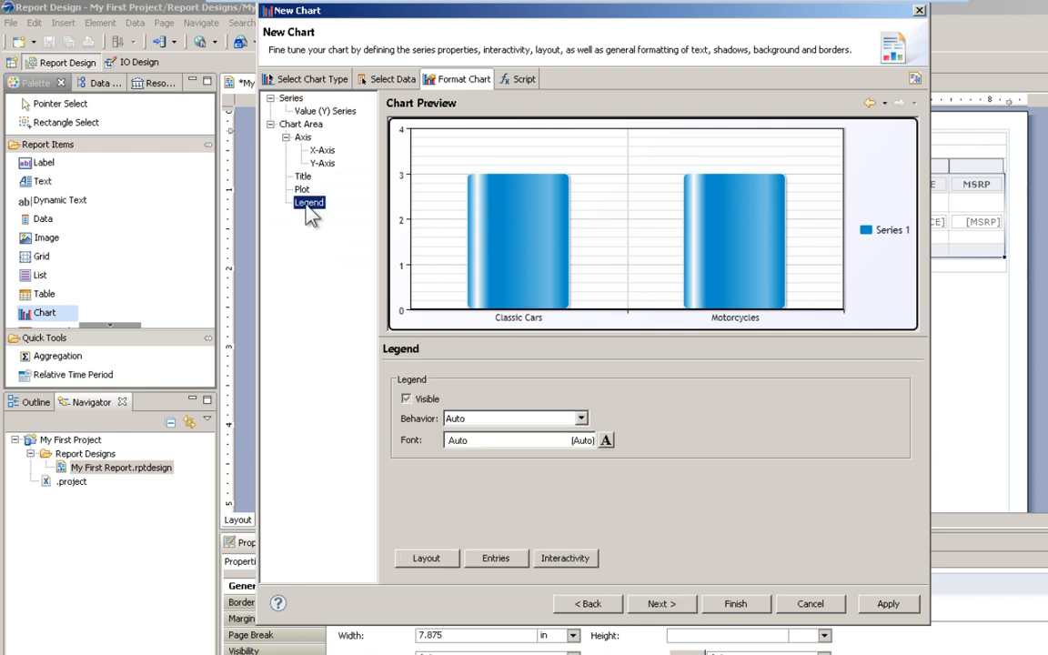
{"action": "left_click", "coordinate": [406, 399]}
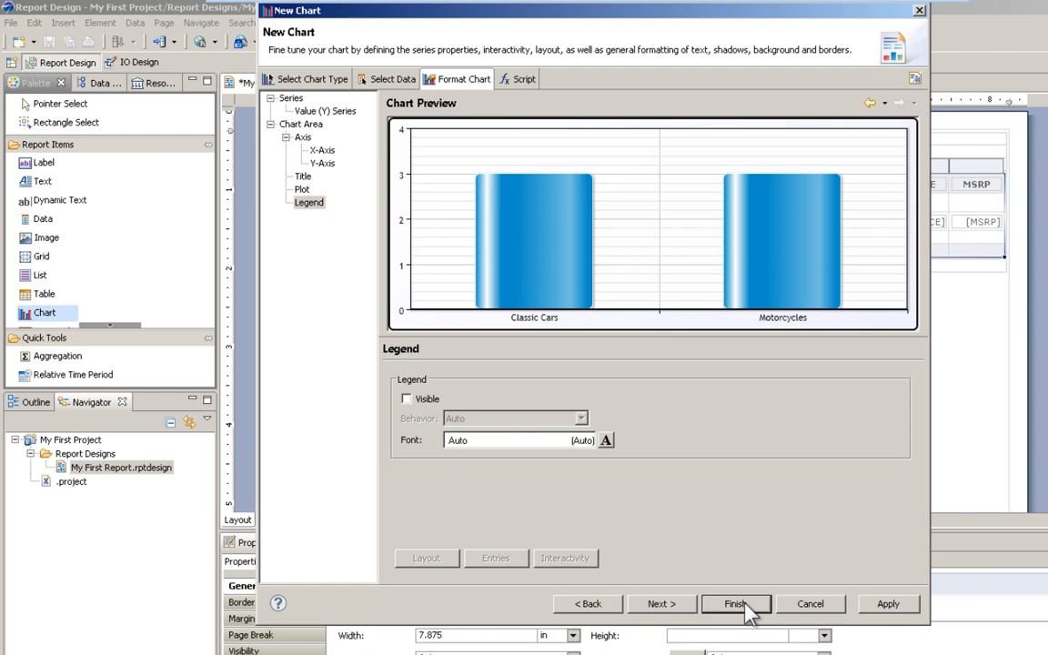
{"action": "left_click", "coordinate": [735, 603]}
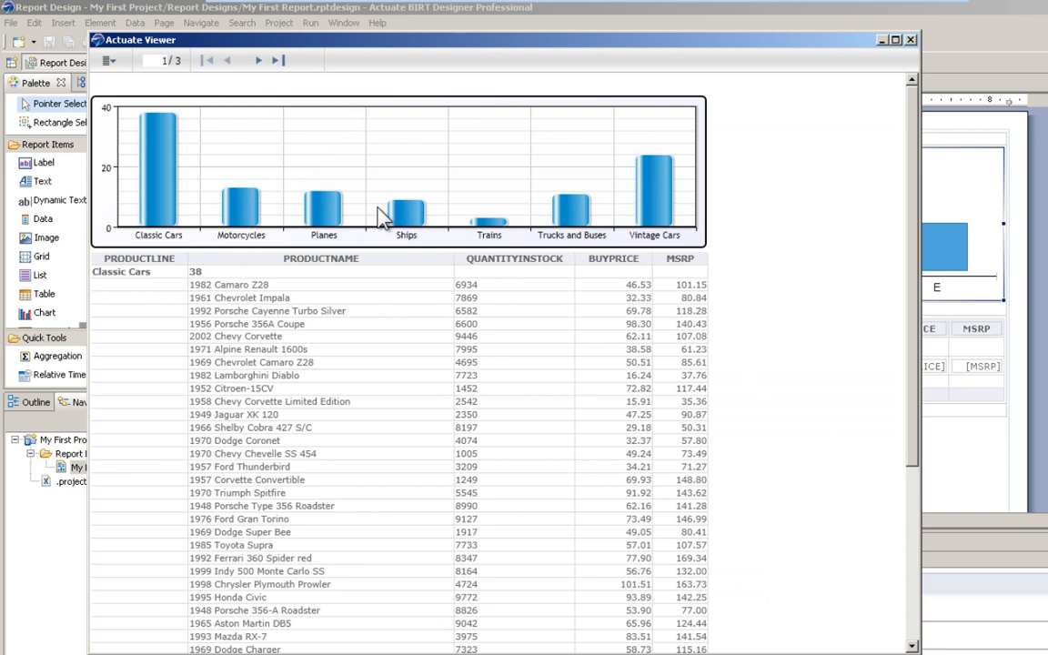
Step: Sort the PRODUCTLINE column descending in the Actuate Viewer preview
{"action": "left_click", "coordinate": [108, 60]}
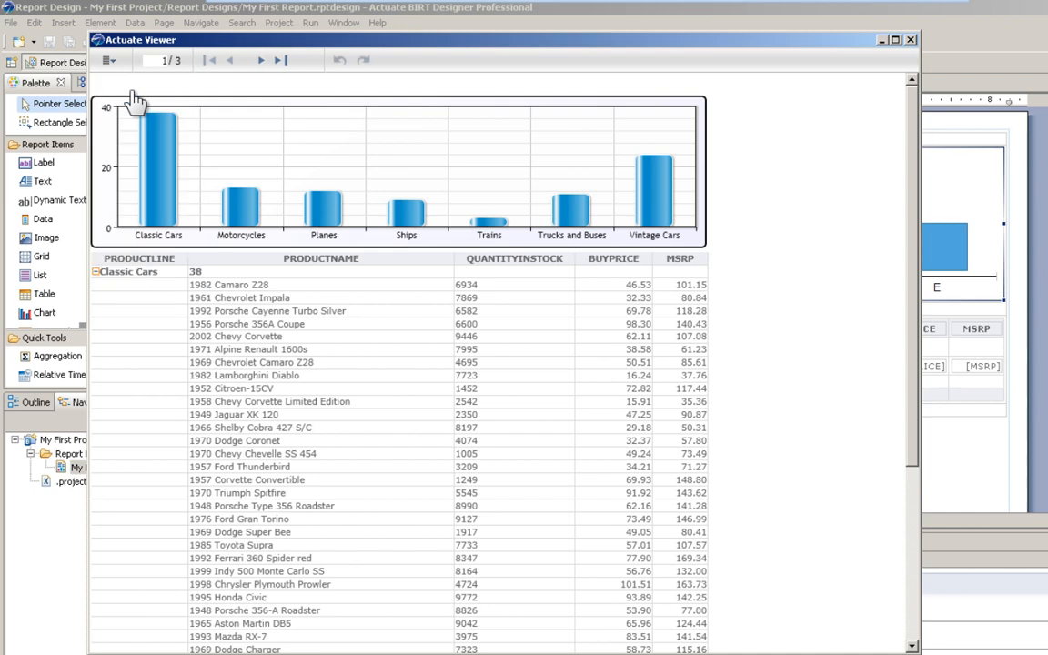
{"action": "mouse_move", "coordinate": [162, 277]}
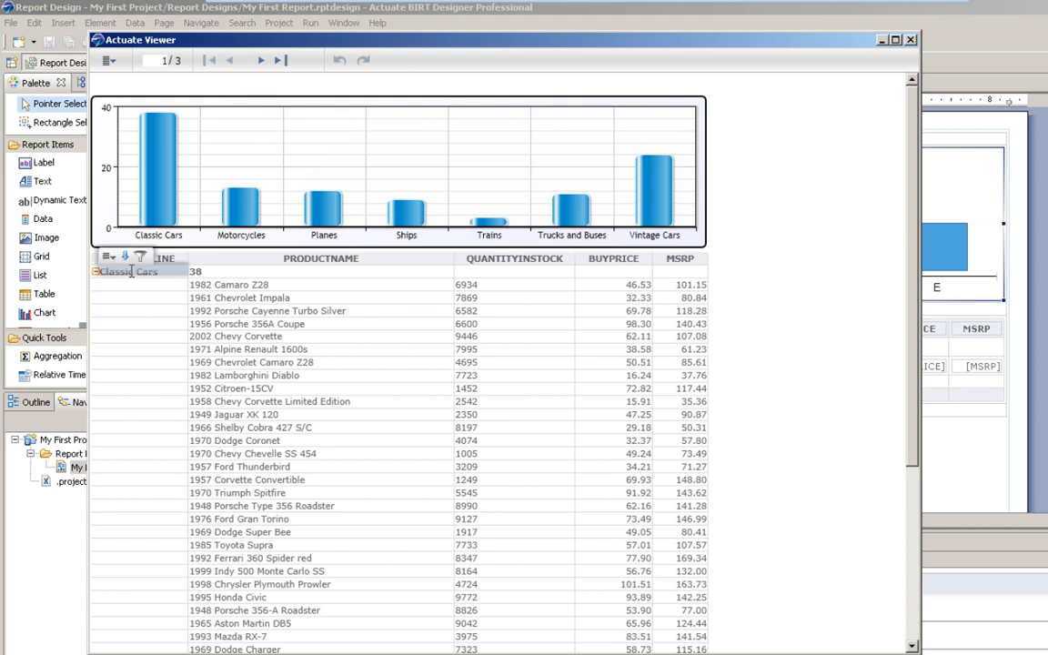
{"action": "mouse_move", "coordinate": [136, 260]}
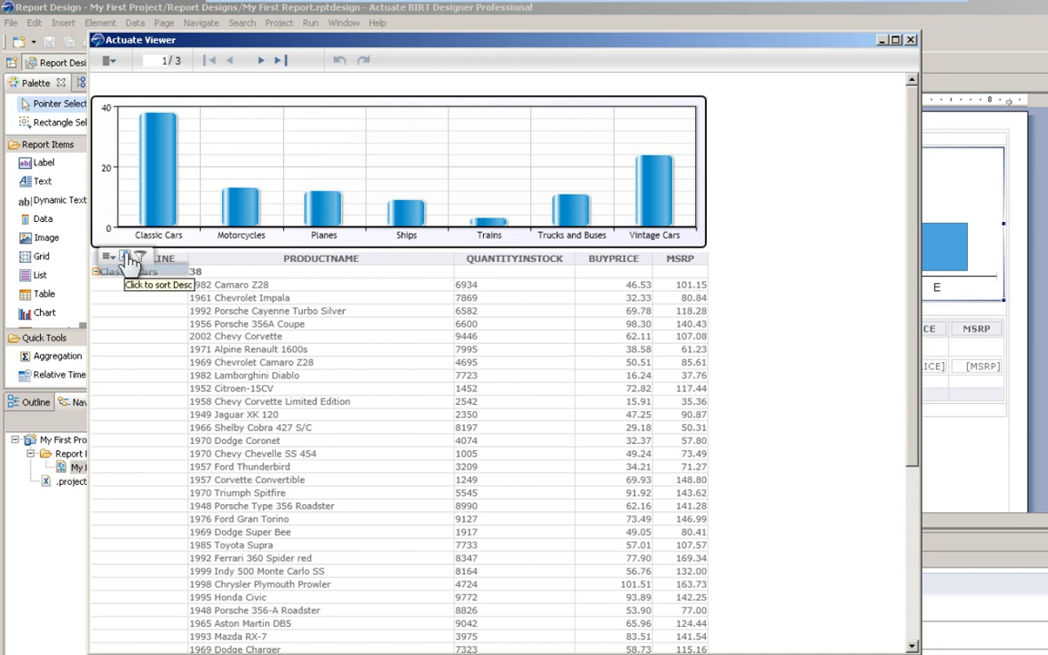
{"action": "left_click", "coordinate": [135, 258]}
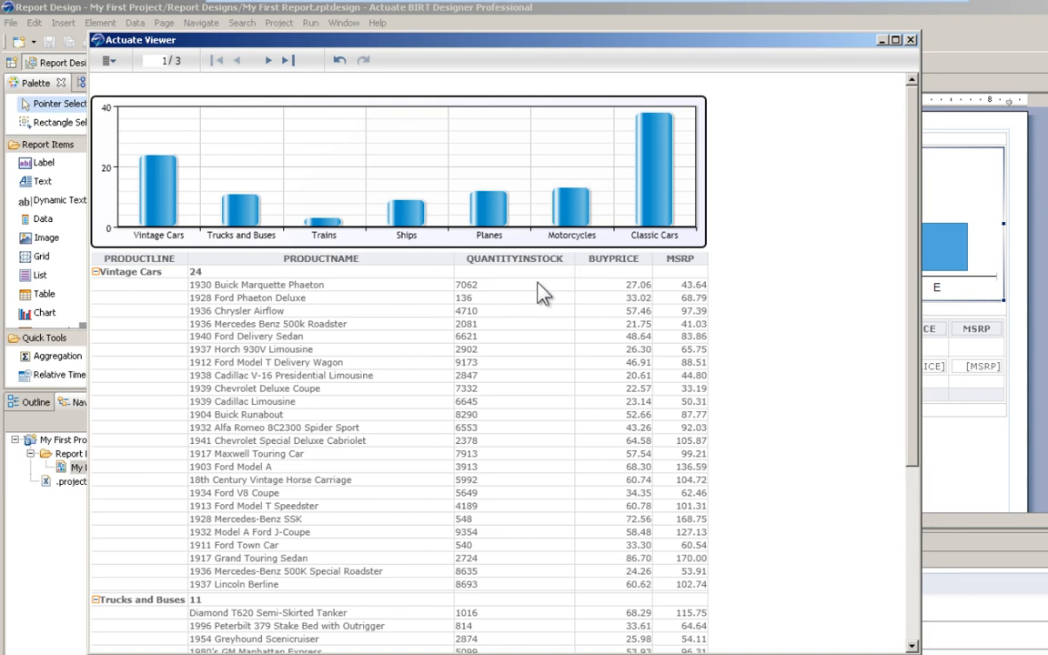
Step: Filter QUANTITYINSTOCK to Less Than 1000, then close the viewer
{"action": "left_click", "coordinate": [515, 258]}
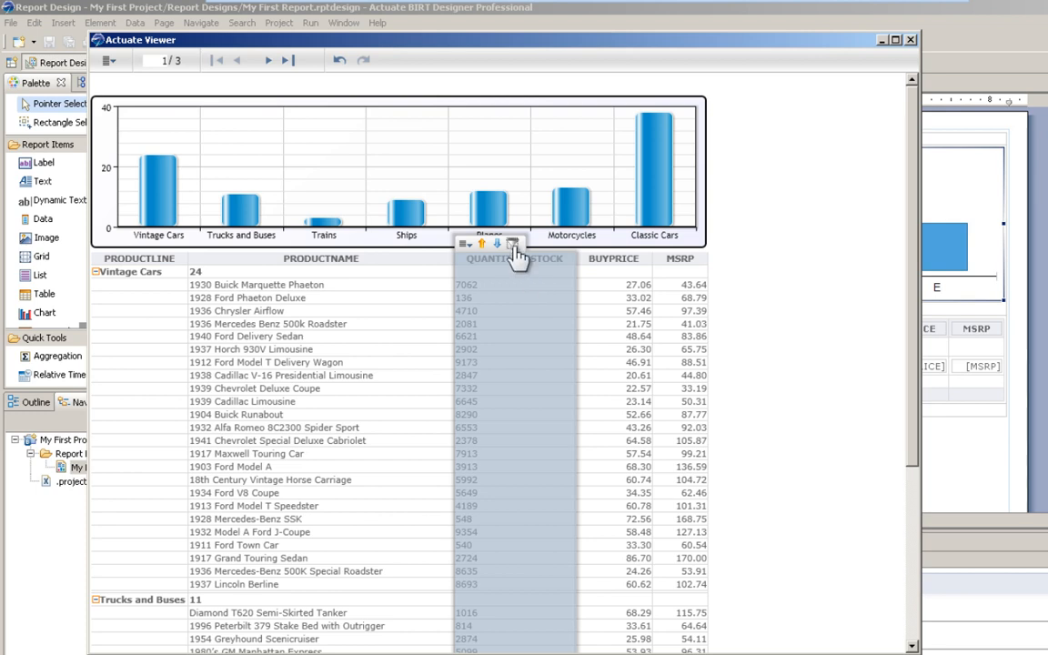
{"action": "left_click", "coordinate": [513, 243]}
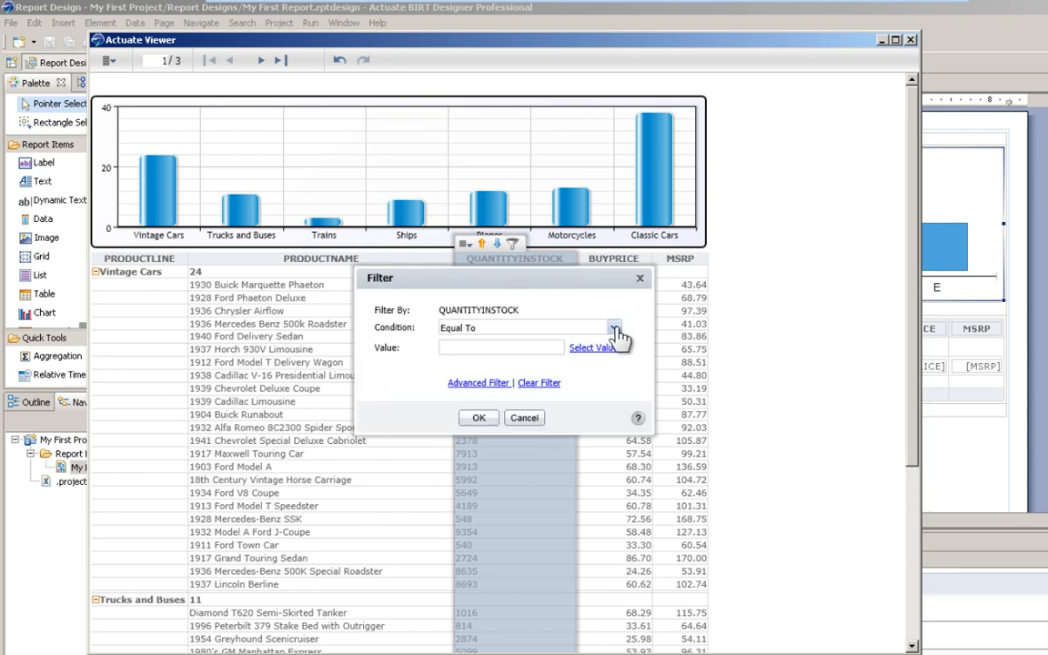
{"action": "left_click", "coordinate": [613, 328]}
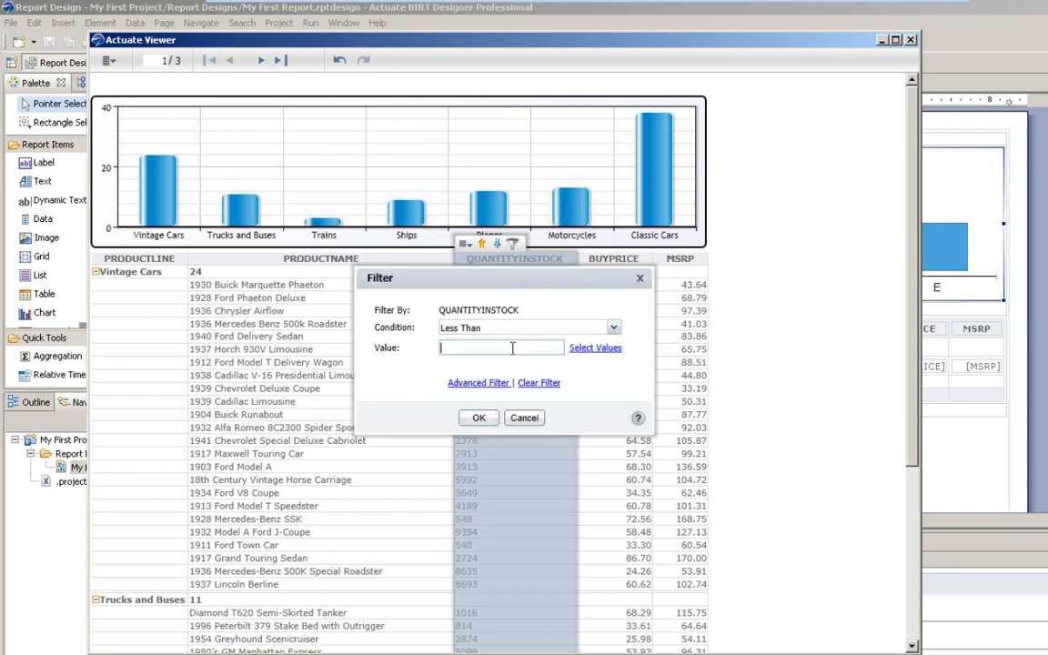
{"action": "type", "text": "1000"}
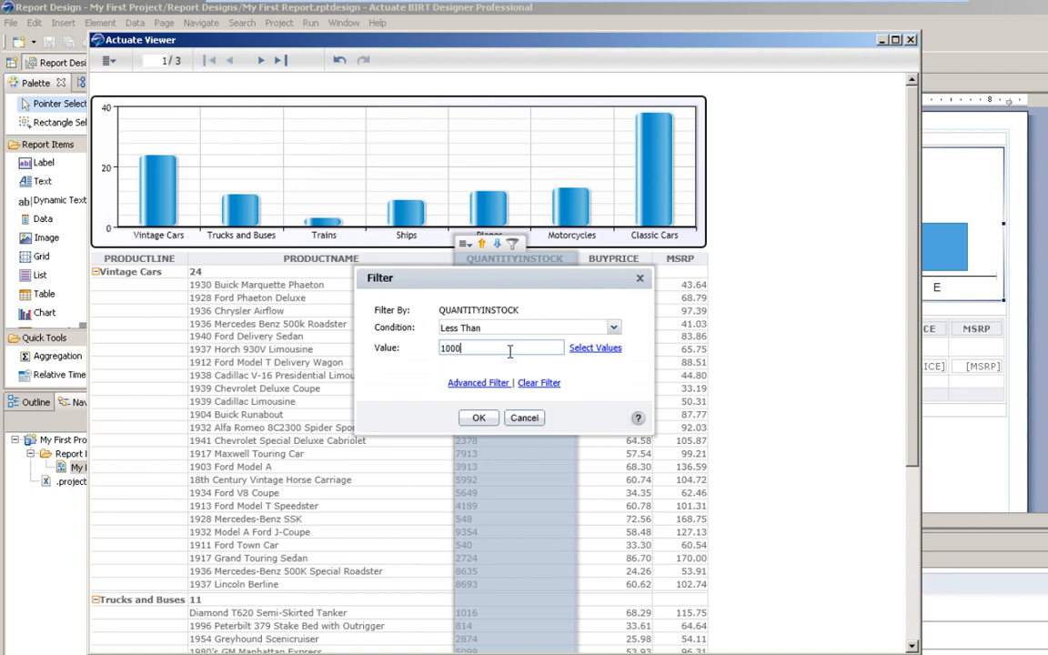
{"action": "left_click", "coordinate": [478, 418]}
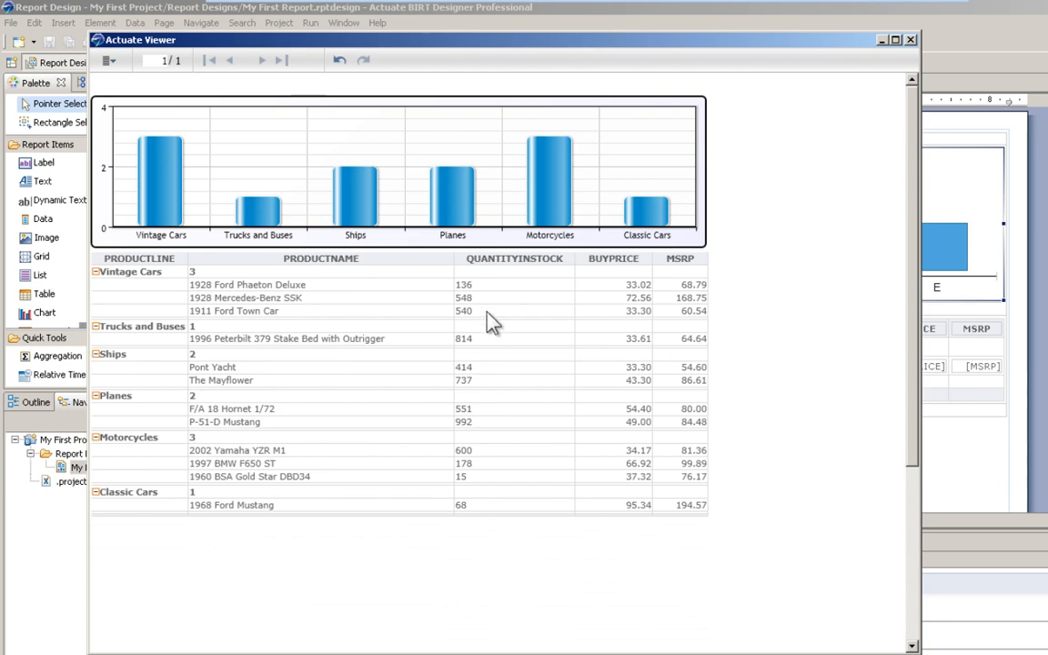
{"action": "mouse_move", "coordinate": [490, 255]}
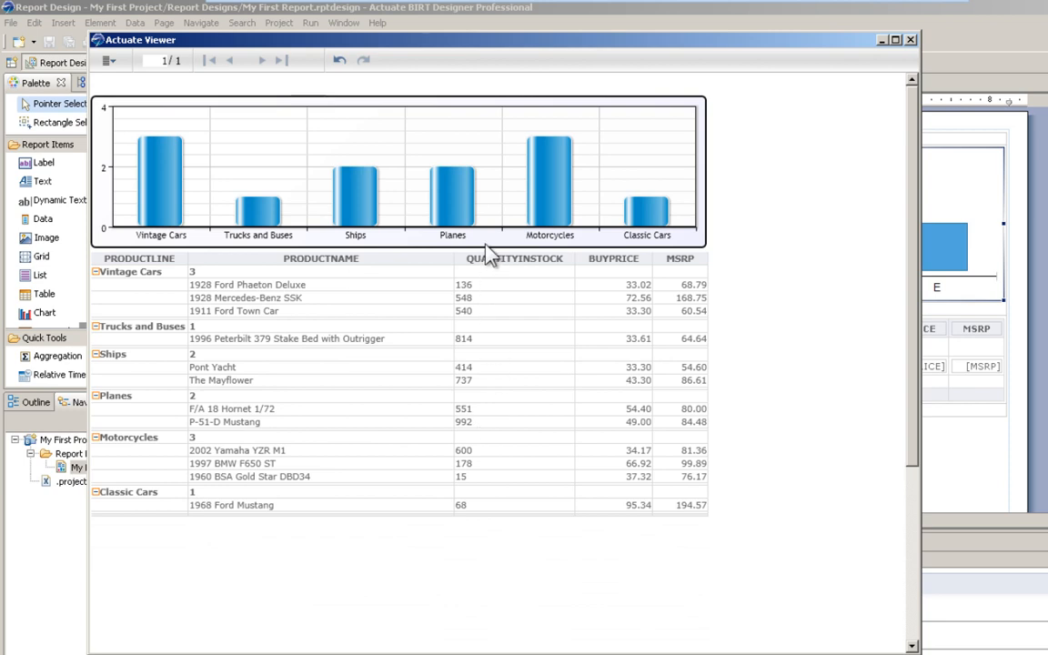
{"action": "mouse_move", "coordinate": [921, 51]}
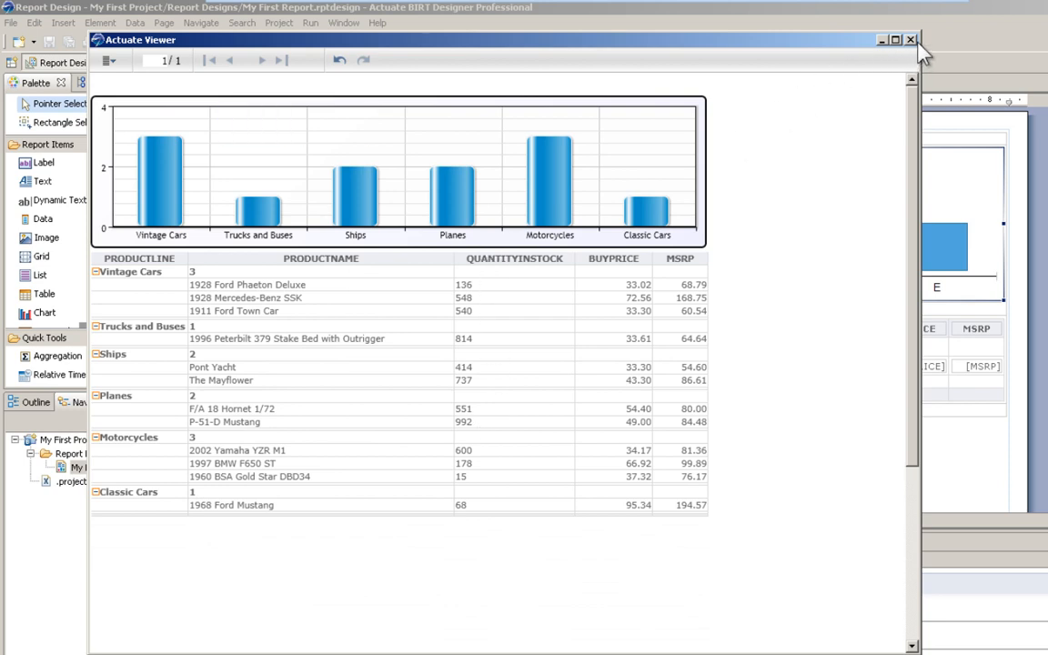
{"action": "left_click", "coordinate": [910, 39]}
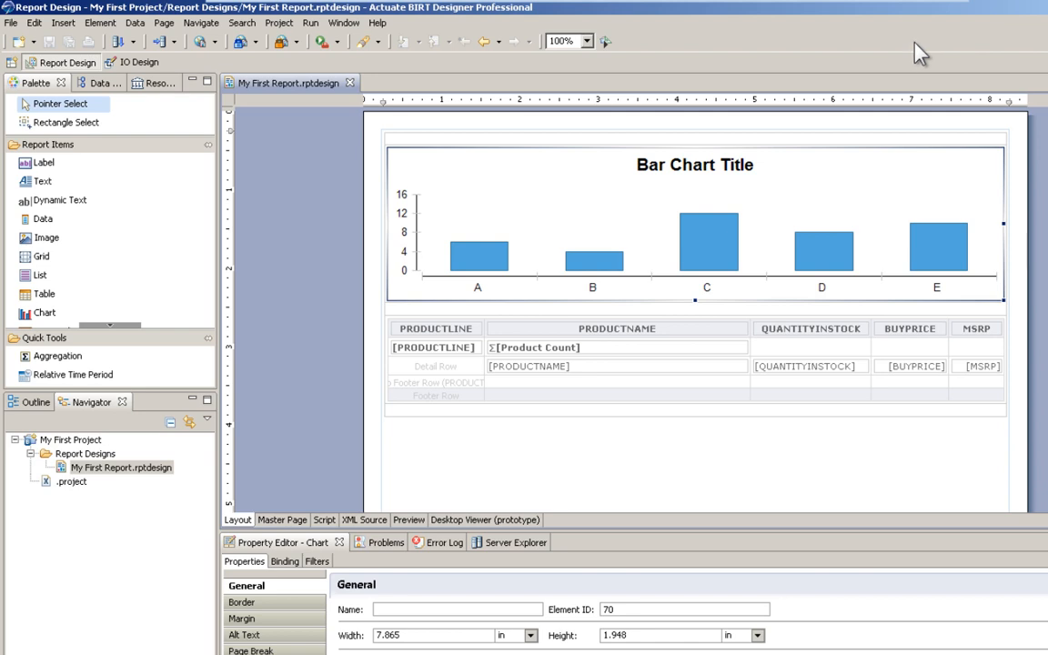
{"action": "mouse_move", "coordinate": [40, 274]}
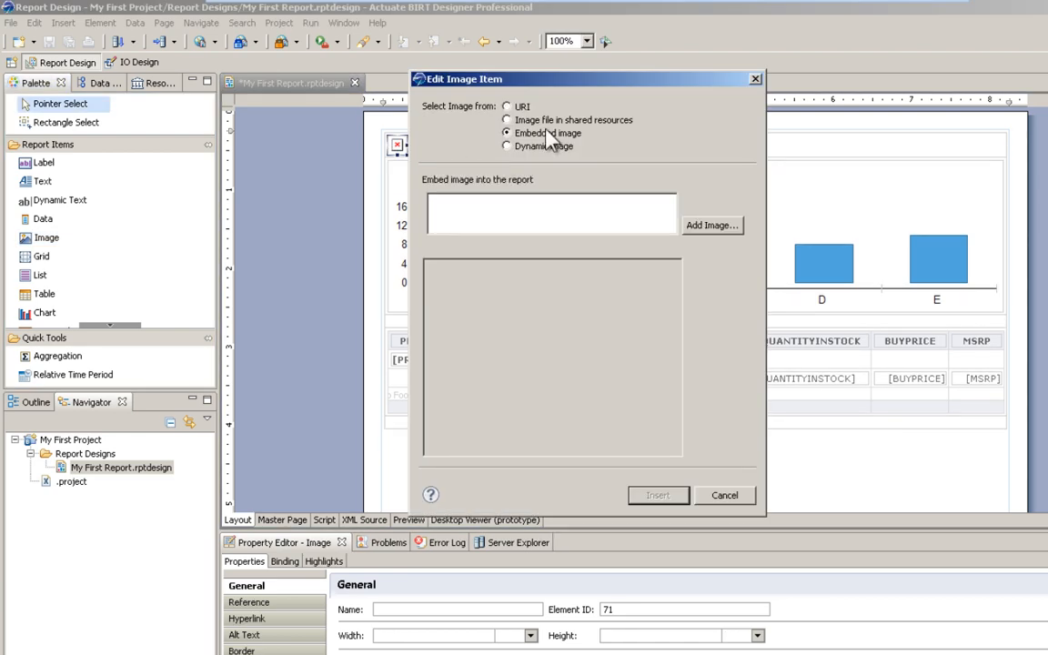
{"action": "mouse_move", "coordinate": [735, 228]}
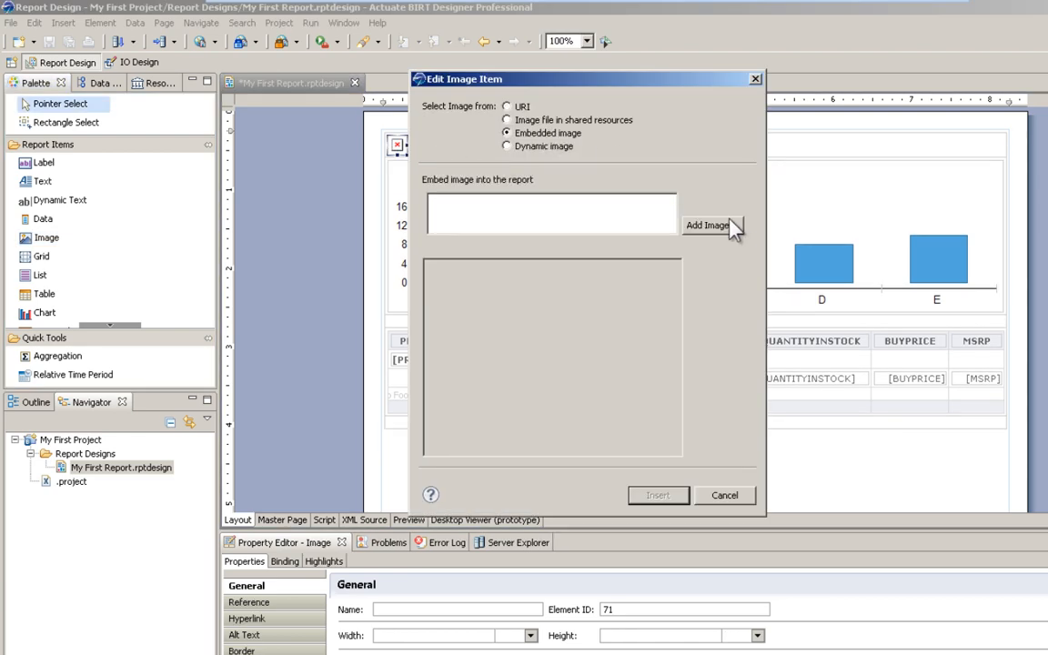
Step: Embed Actuate_logo_onBlack.jpg as the report's image item
{"action": "left_click", "coordinate": [707, 224]}
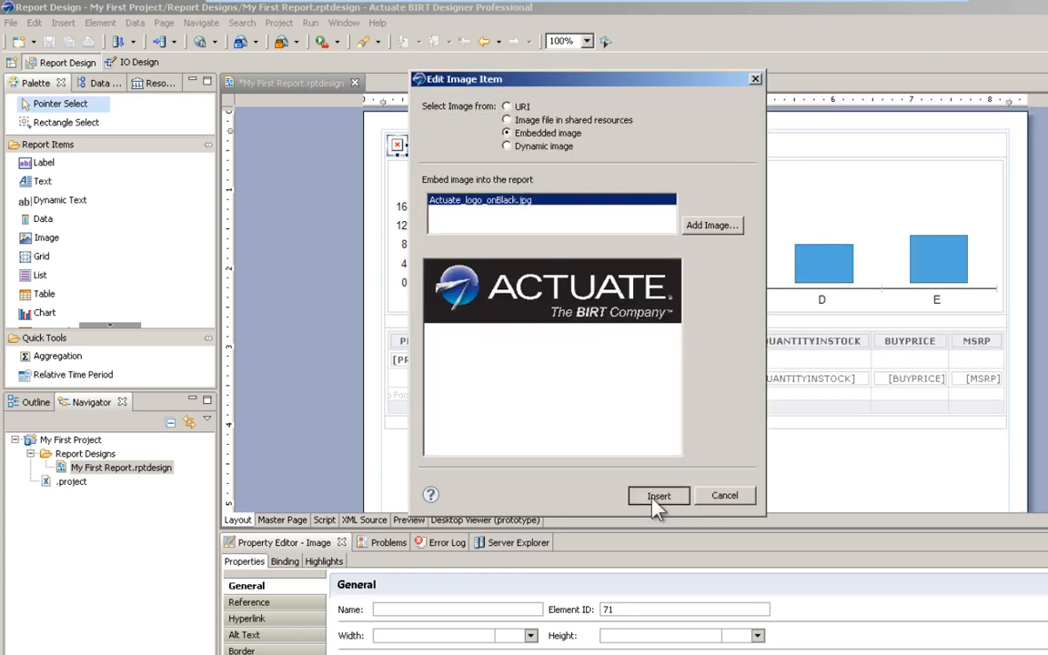
{"action": "left_click", "coordinate": [659, 494]}
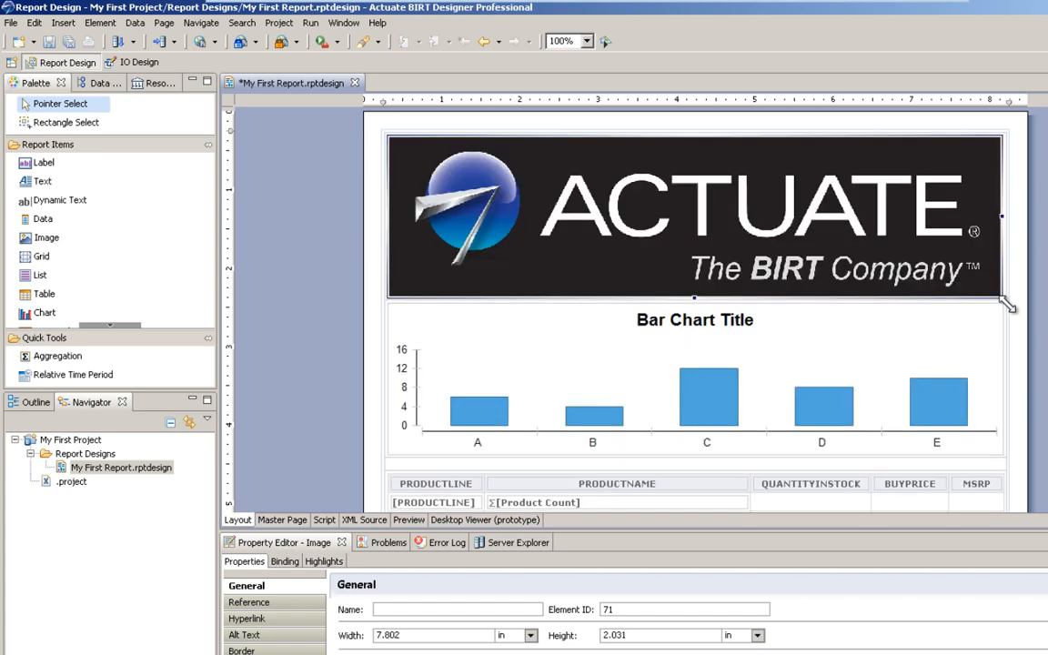
{"action": "mouse_move", "coordinate": [198, 47]}
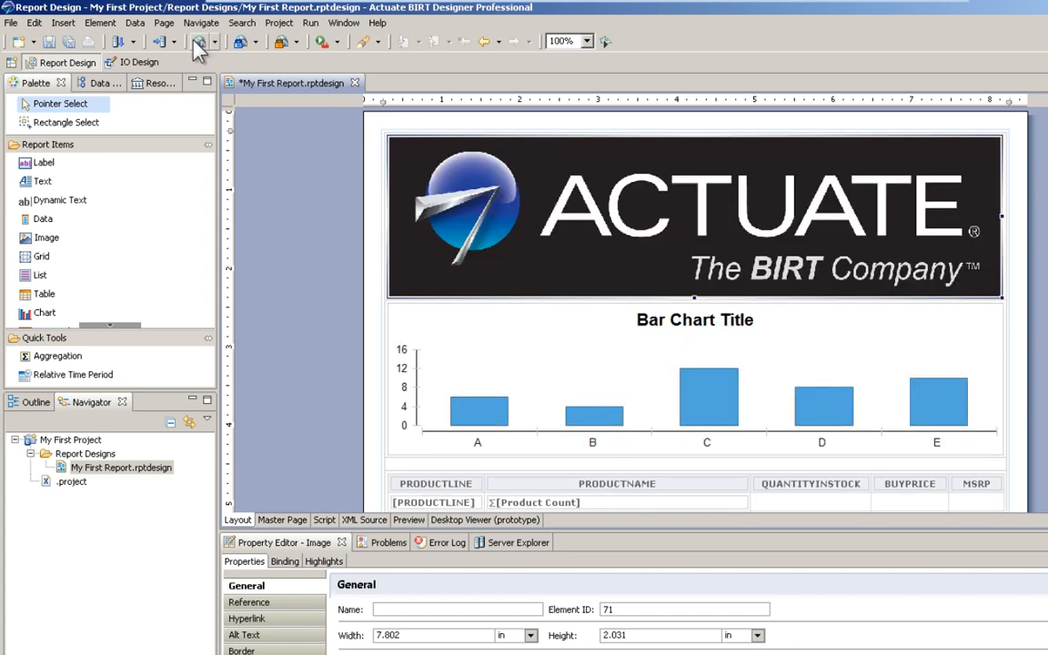
Step: Preview the report showing the widened logo above the chart
{"action": "left_click", "coordinate": [322, 41]}
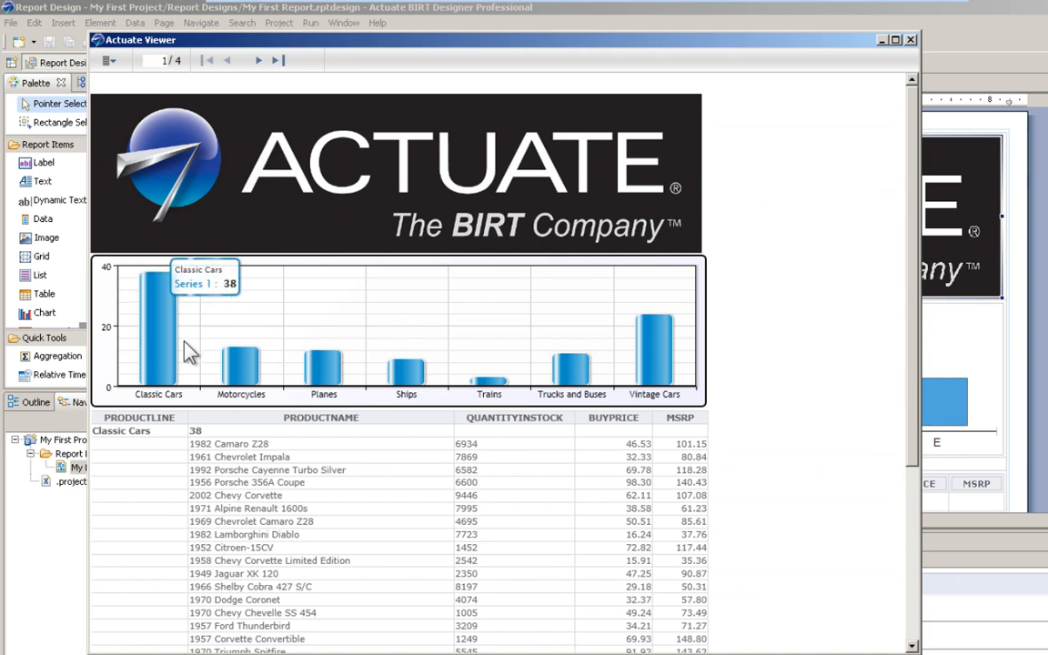
{"action": "mouse_move", "coordinate": [280, 512]}
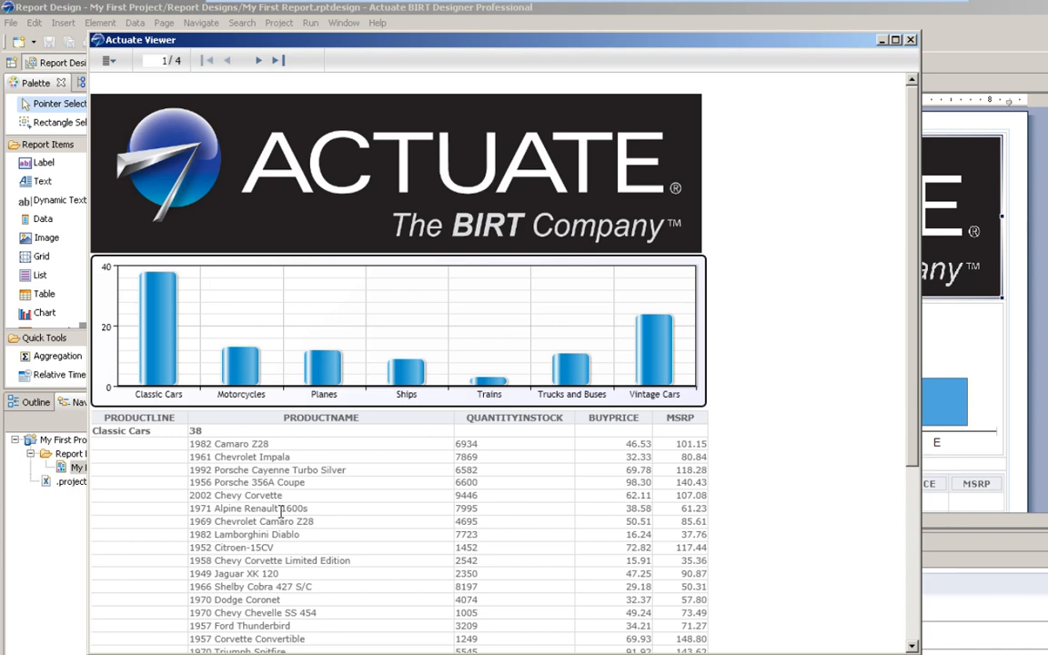